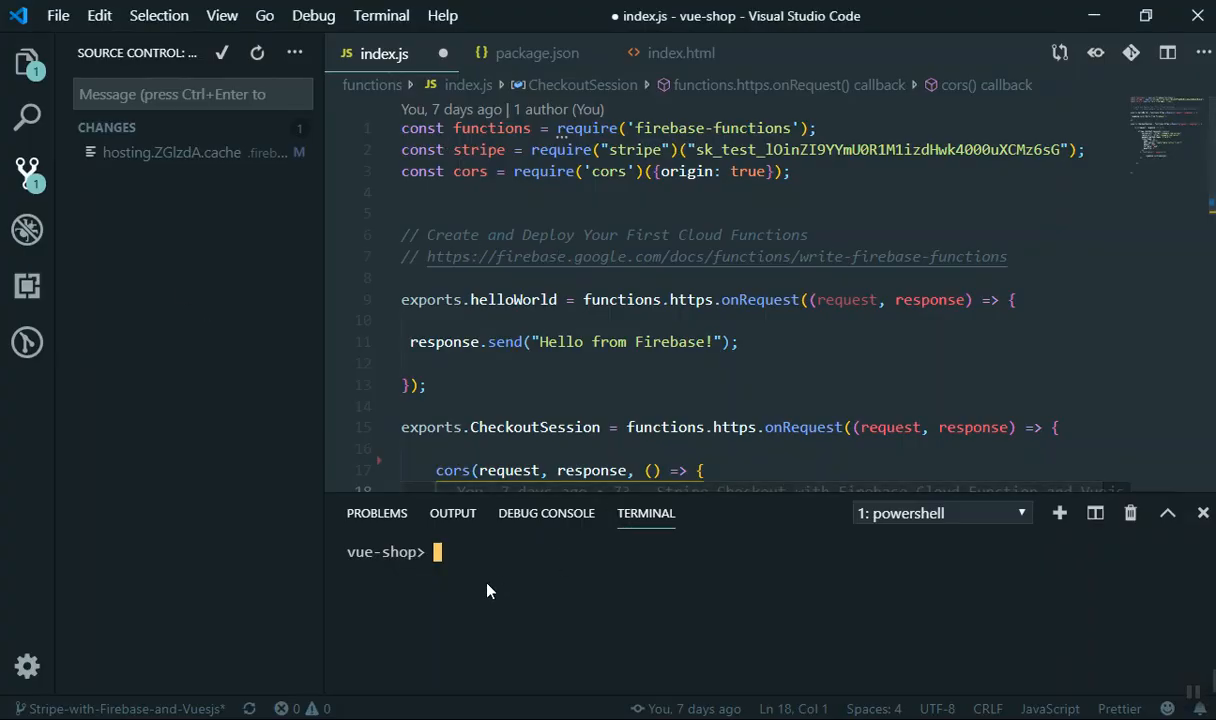
- Start the Vue dev server with npm run serve and show the Explorer file tree
type("npm run serve")
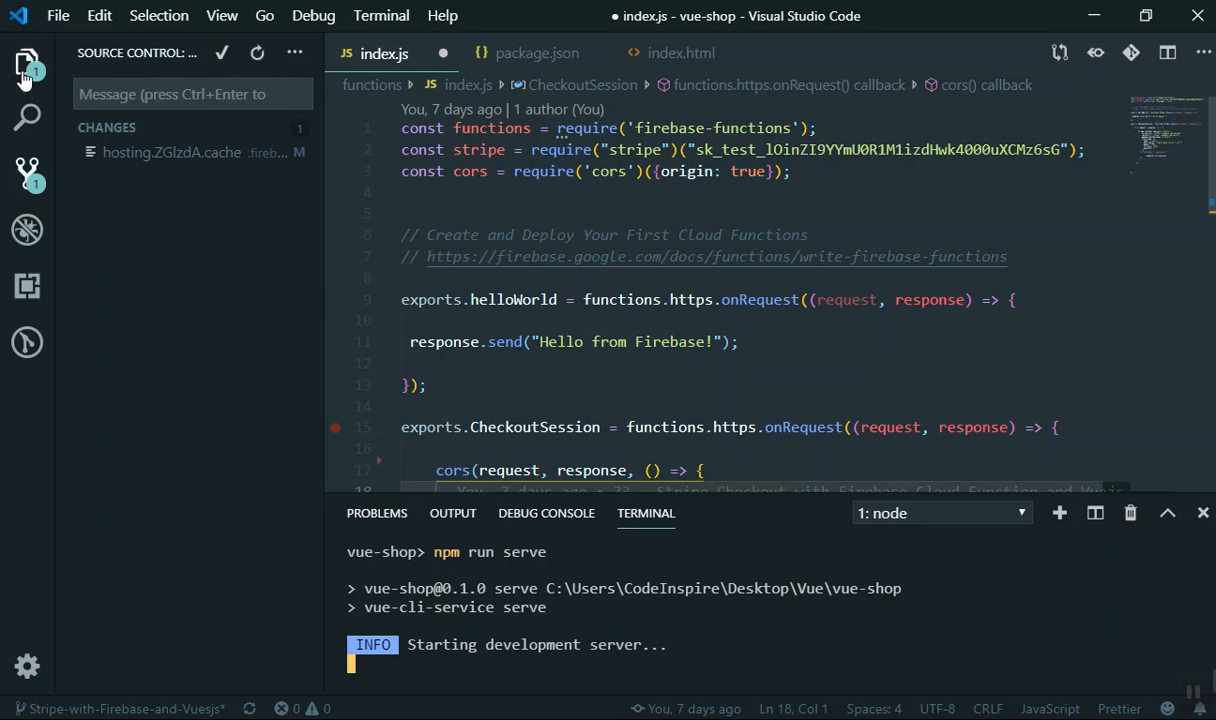
left_click(27, 63)
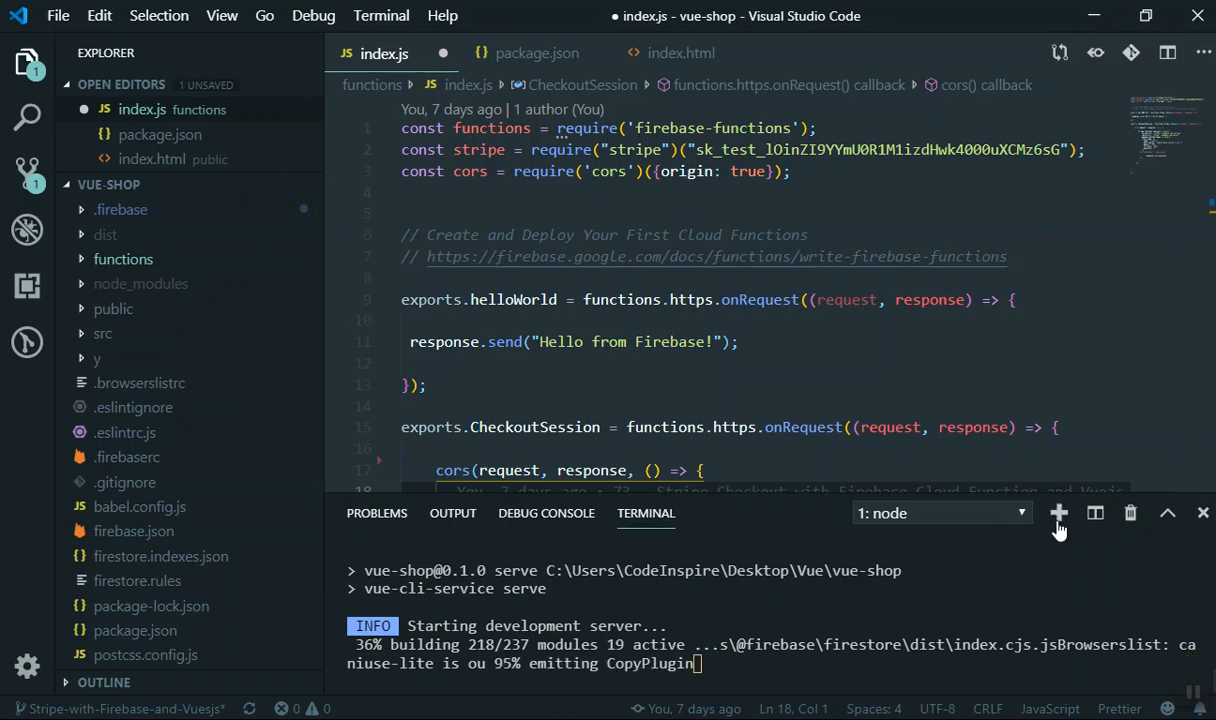
- In a second terminal, run 'firebase serve --only functions' to start the local functions emulator
left_click(1058, 513)
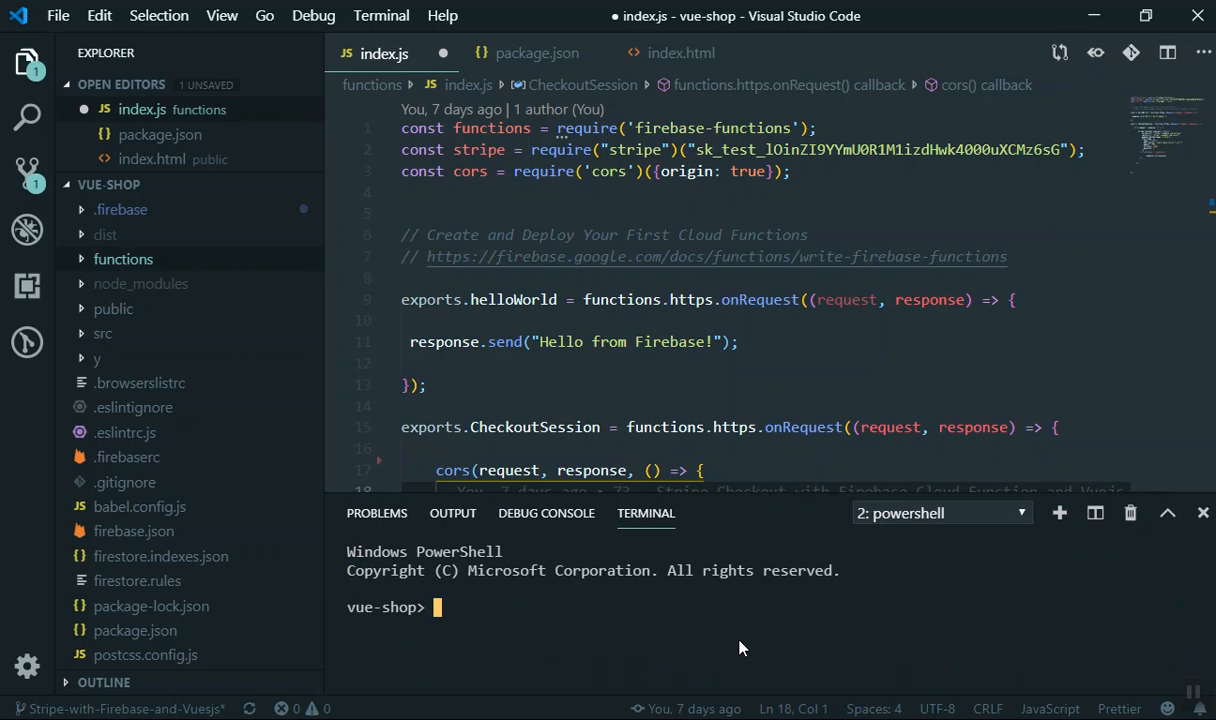
type("firebase")
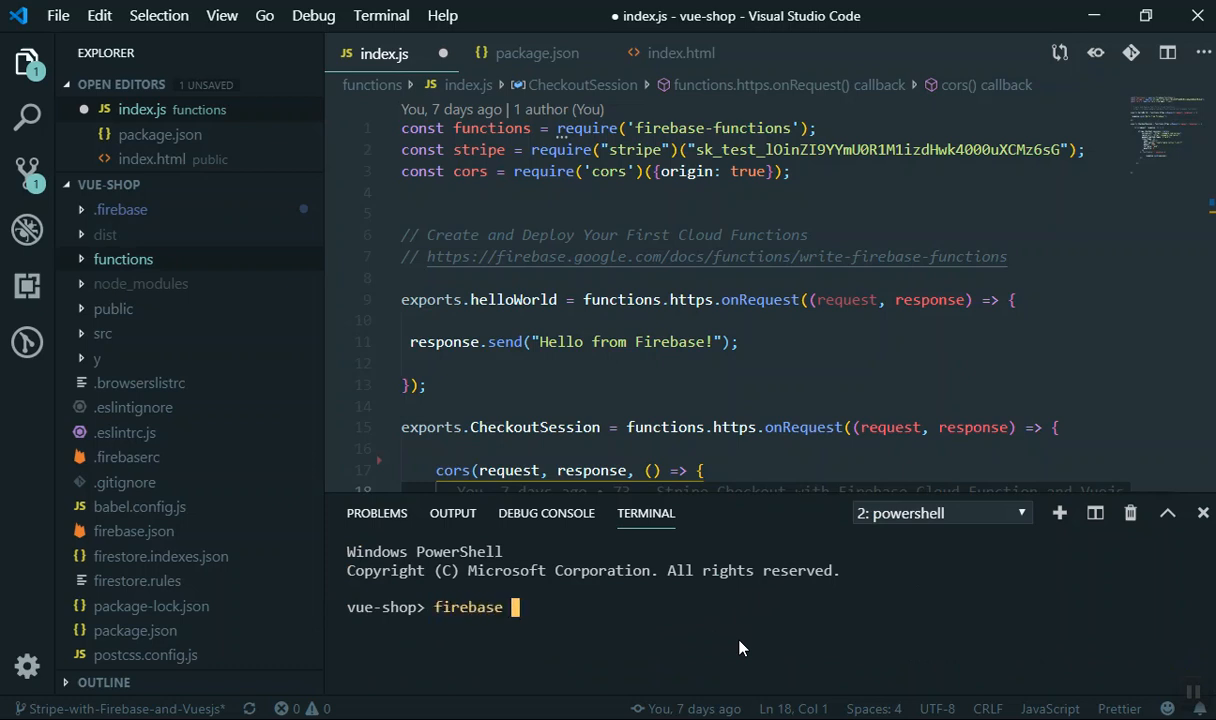
type("serve")
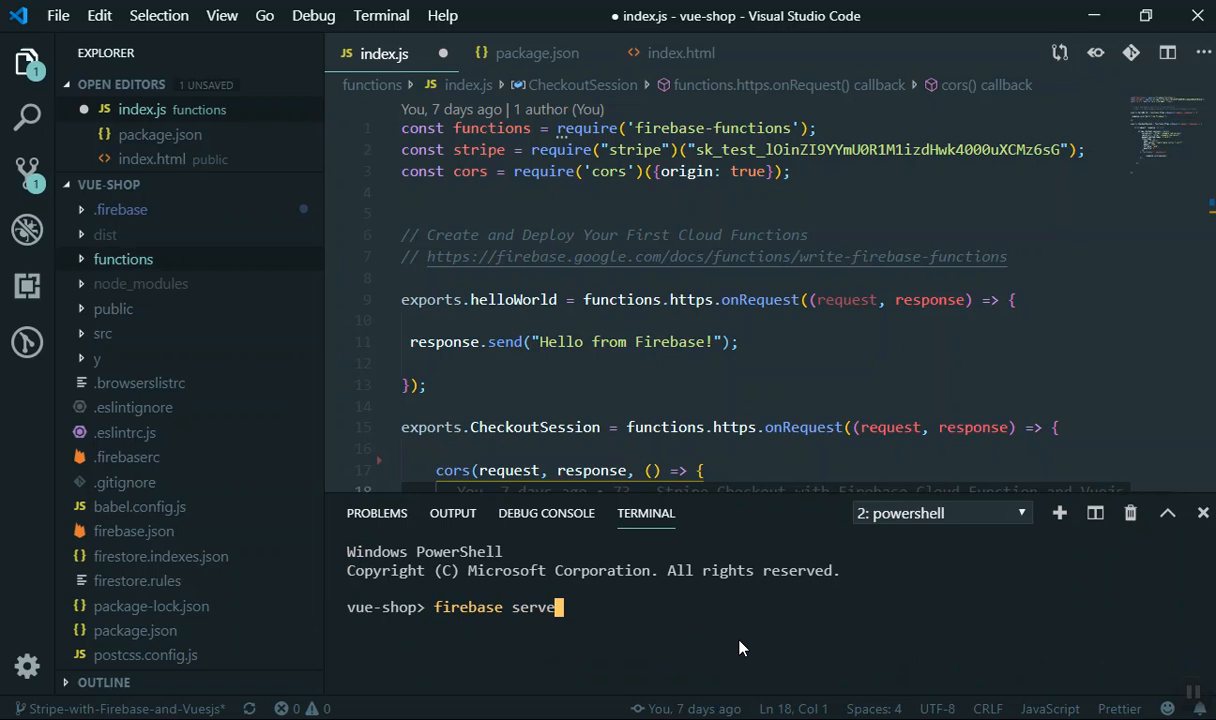
key("BackSpace")
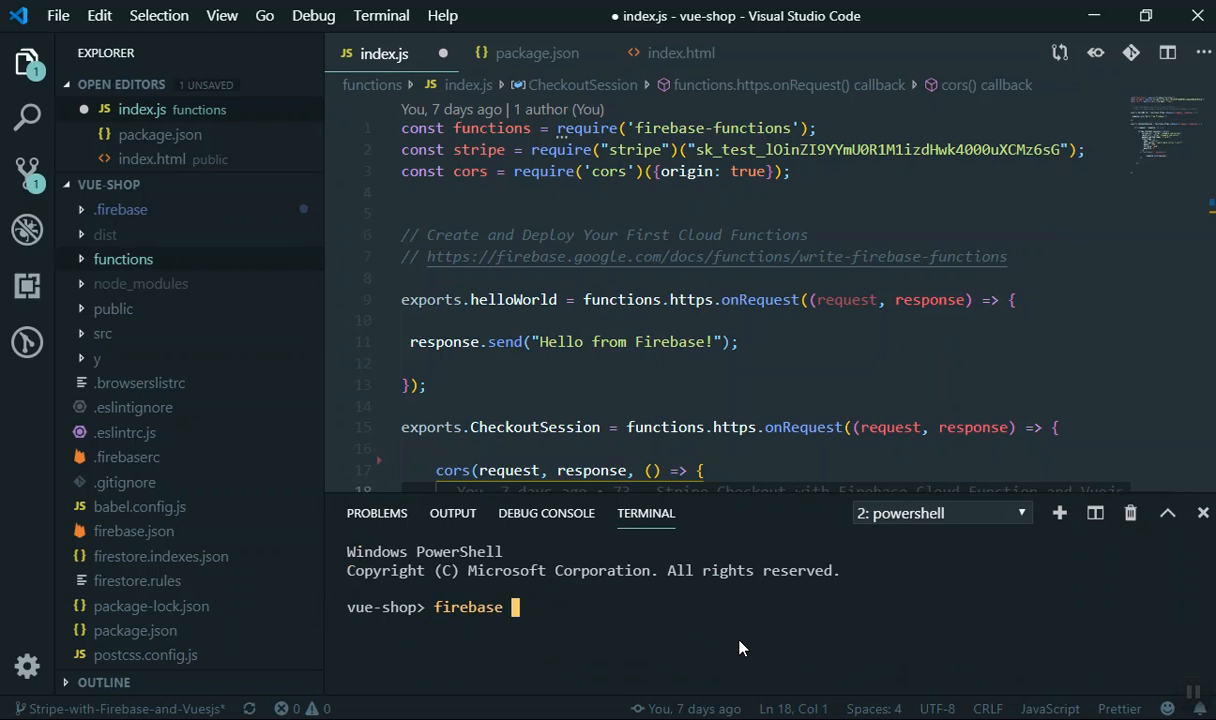
type("serf")
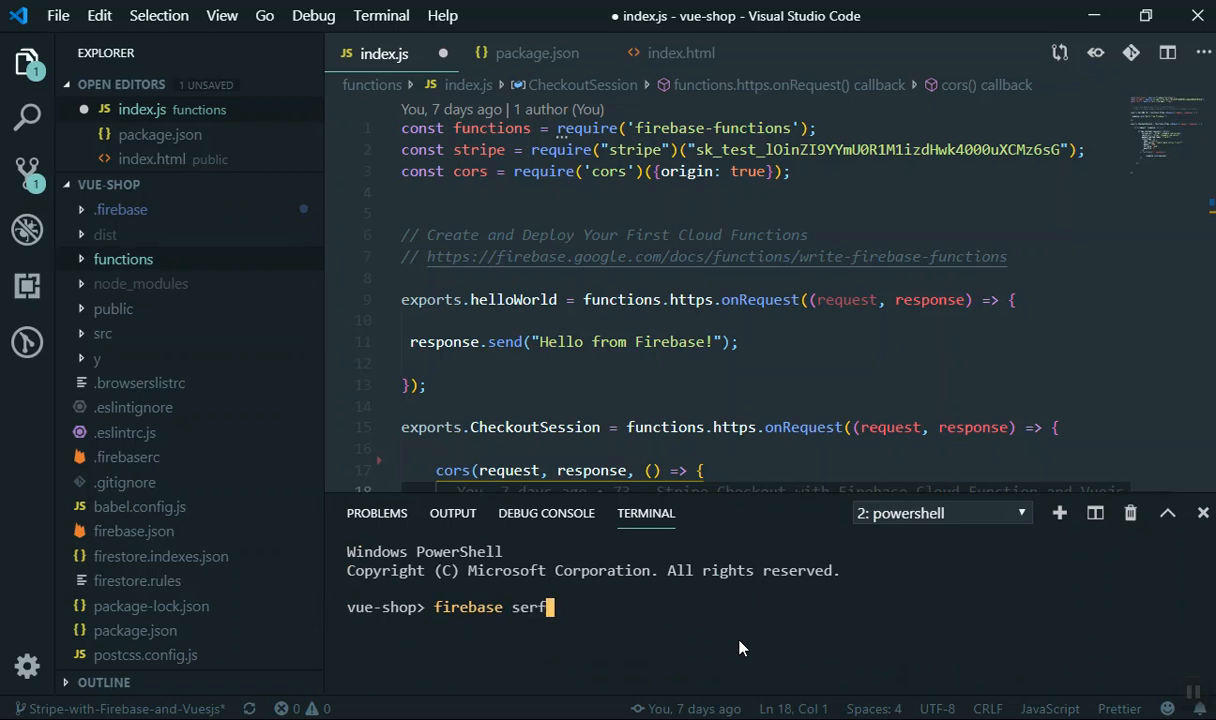
type("ve")
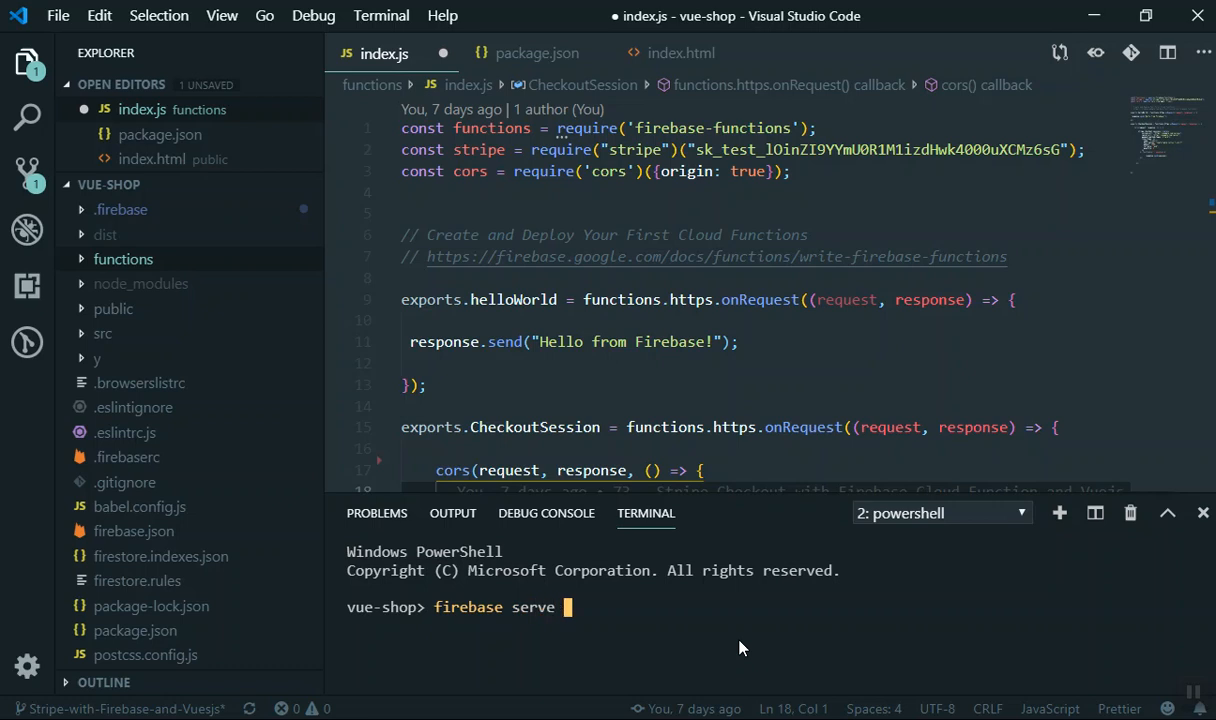
type("--only")
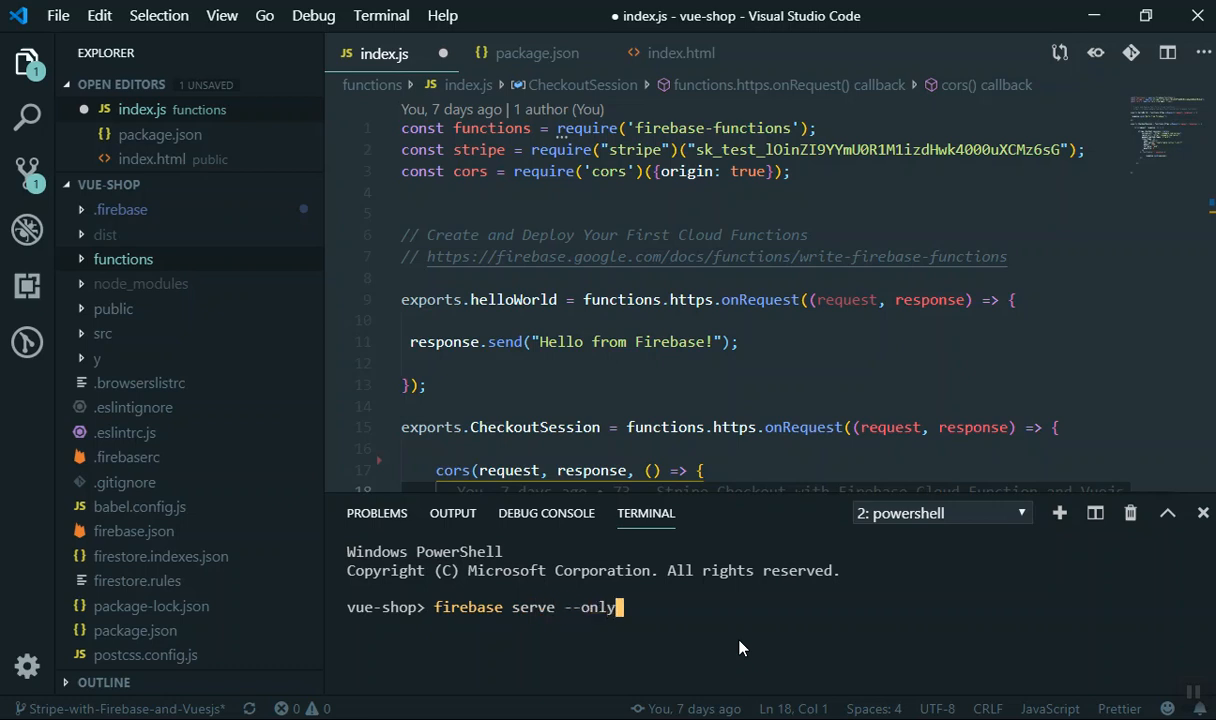
type("fucnti")
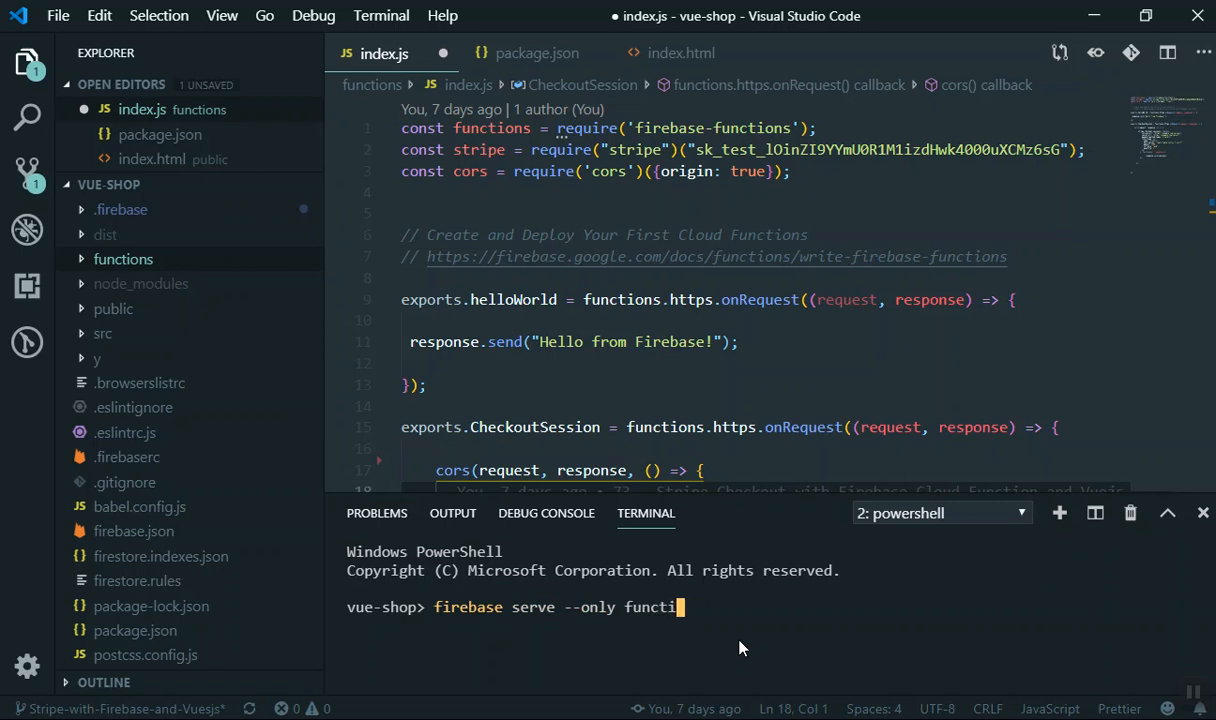
type("ons")
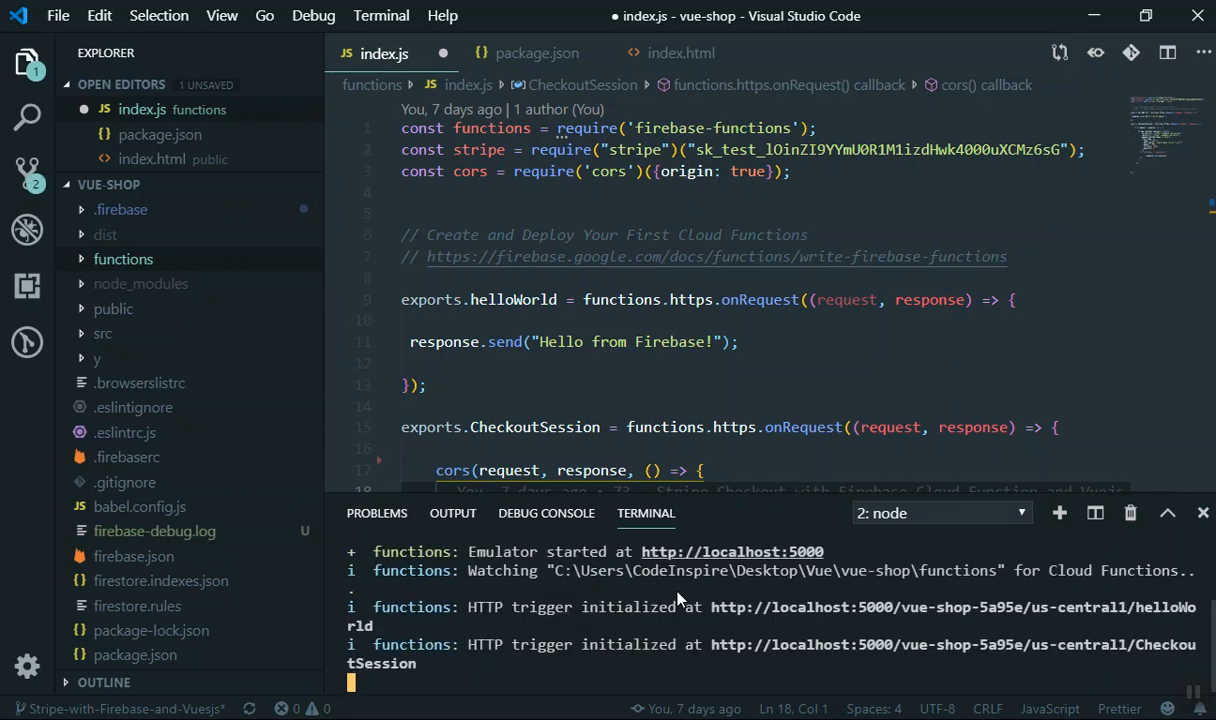
mouse_move(782, 669)
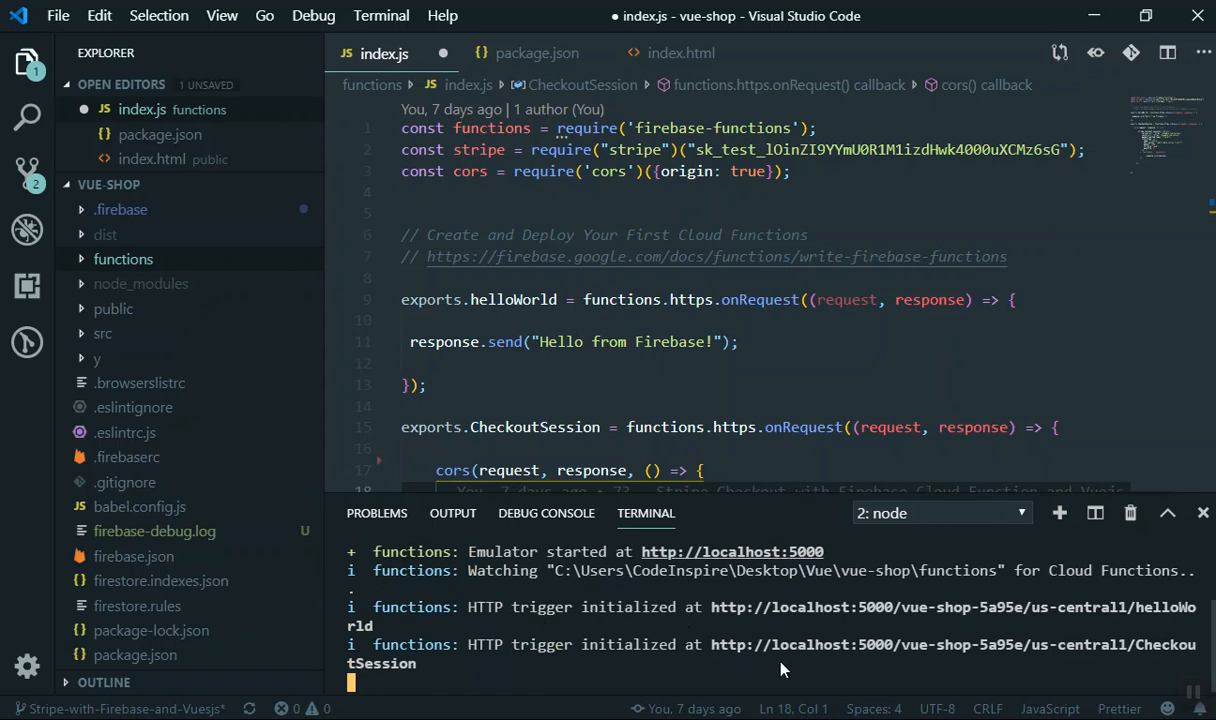
mouse_move(805, 645)
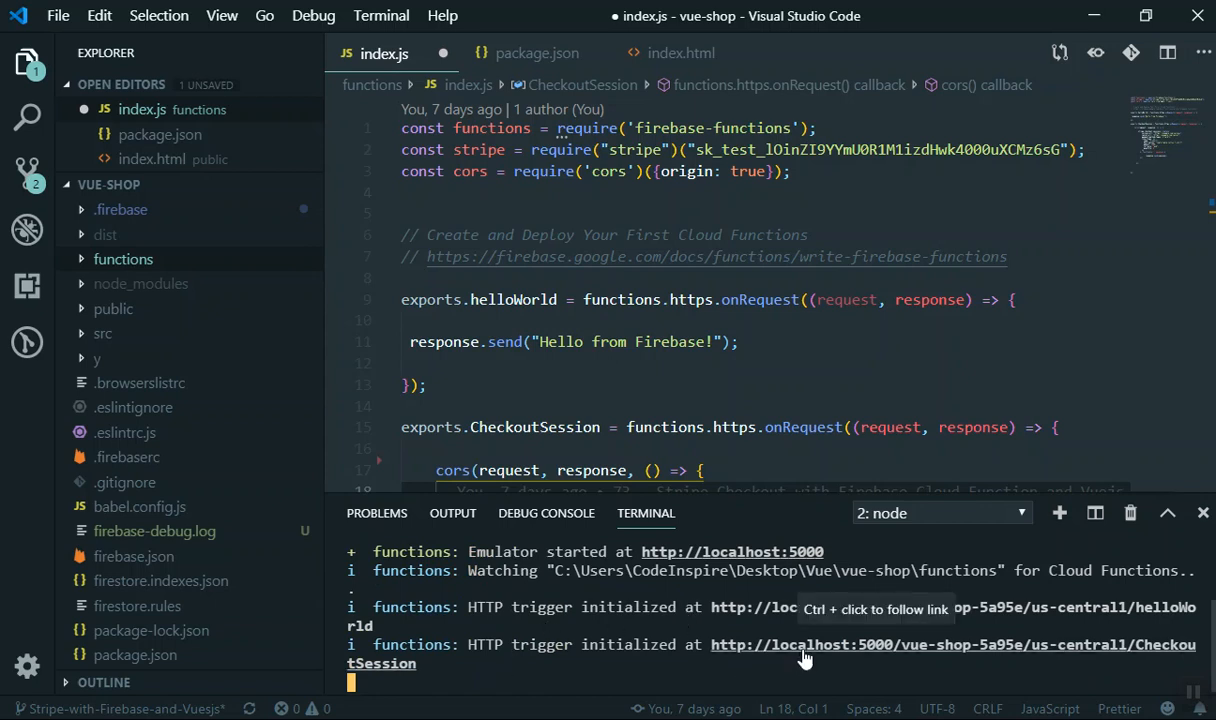
- Open the local CheckoutSession endpoint in Chrome, view its session JSON, and return to VS Code
left_click(950, 644)
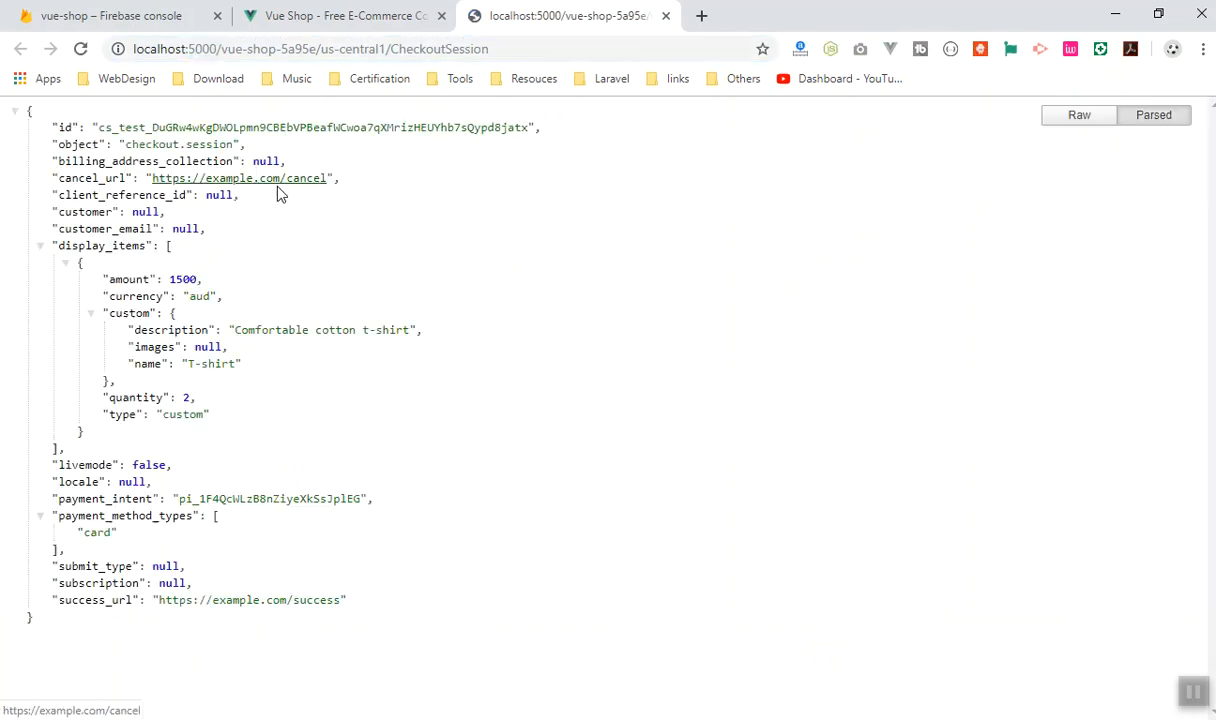
mouse_move(470, 373)
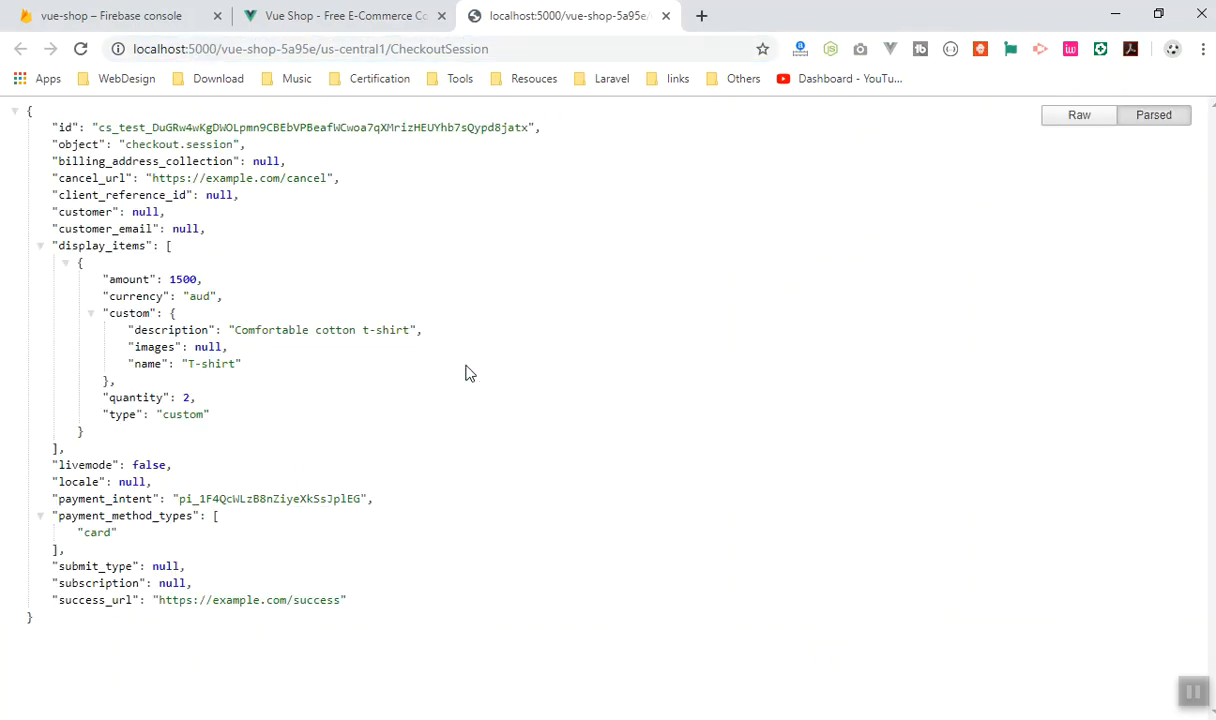
mouse_move(123, 137)
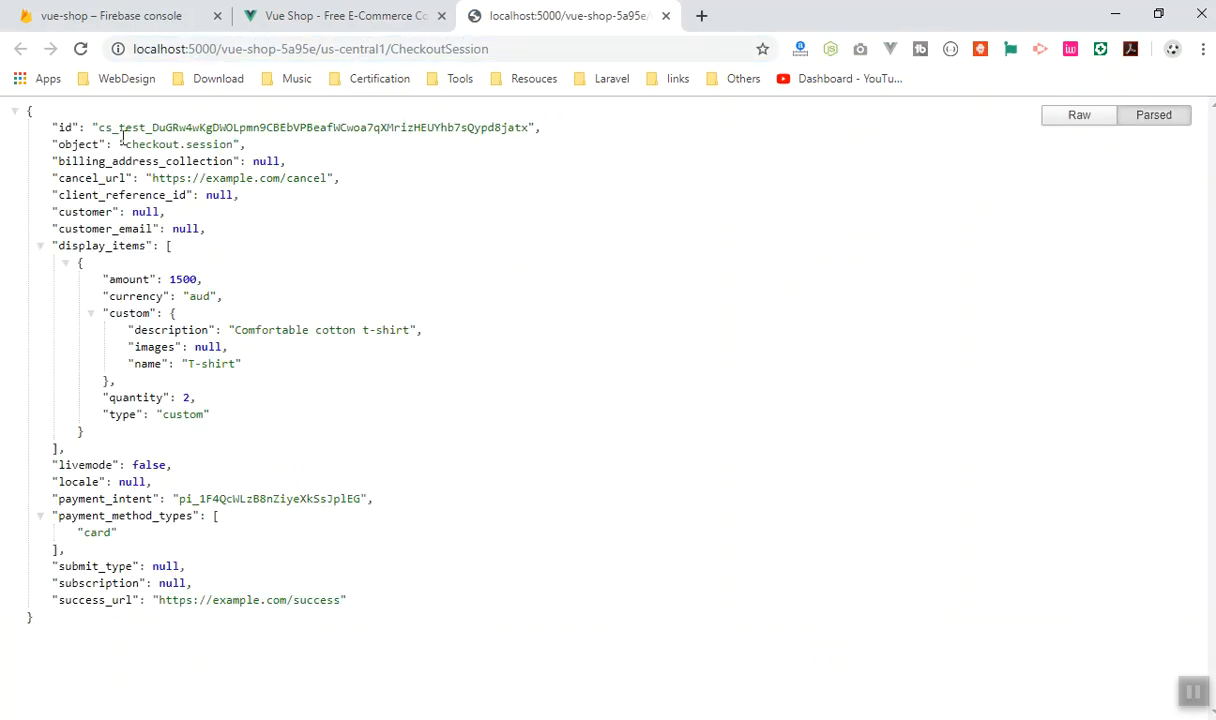
mouse_move(499, 610)
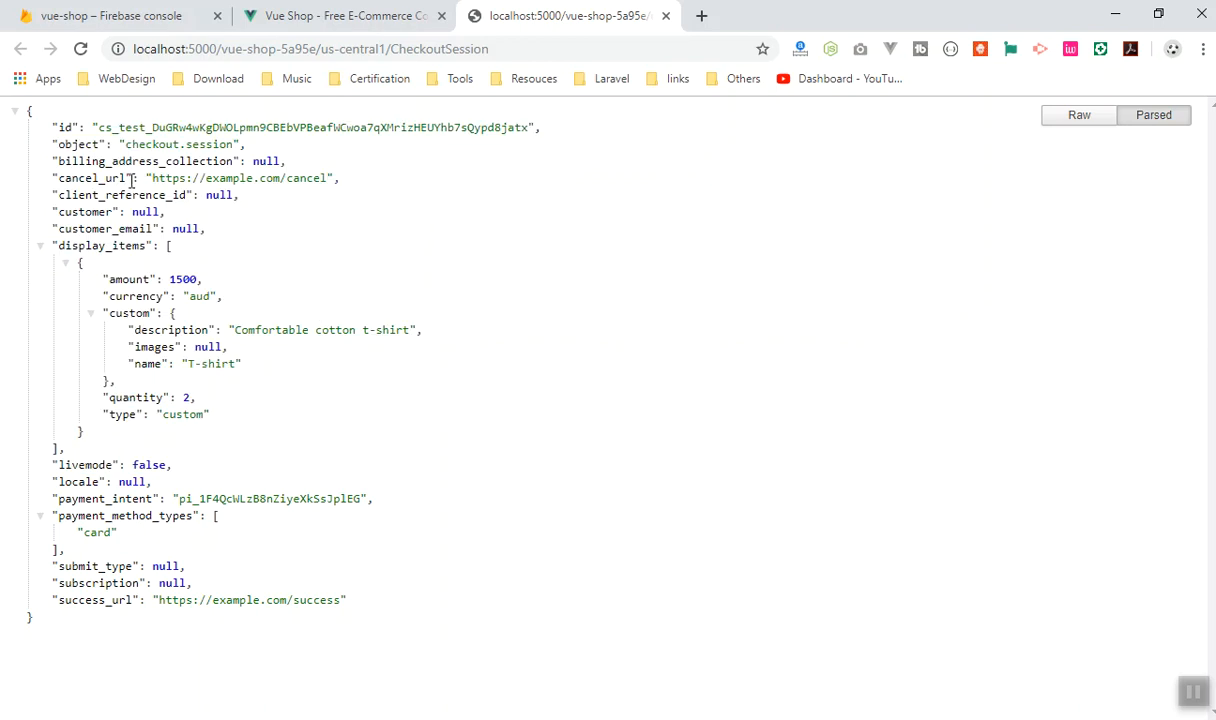
left_click(310, 48)
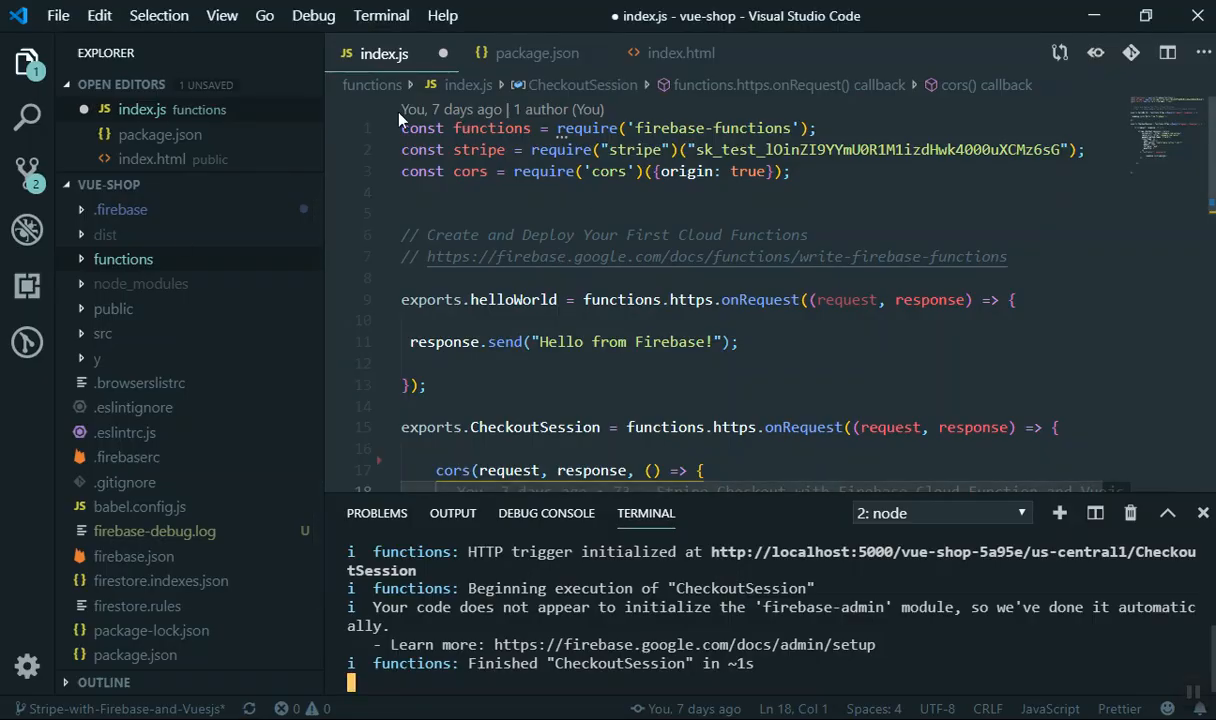
mouse_move(113, 308)
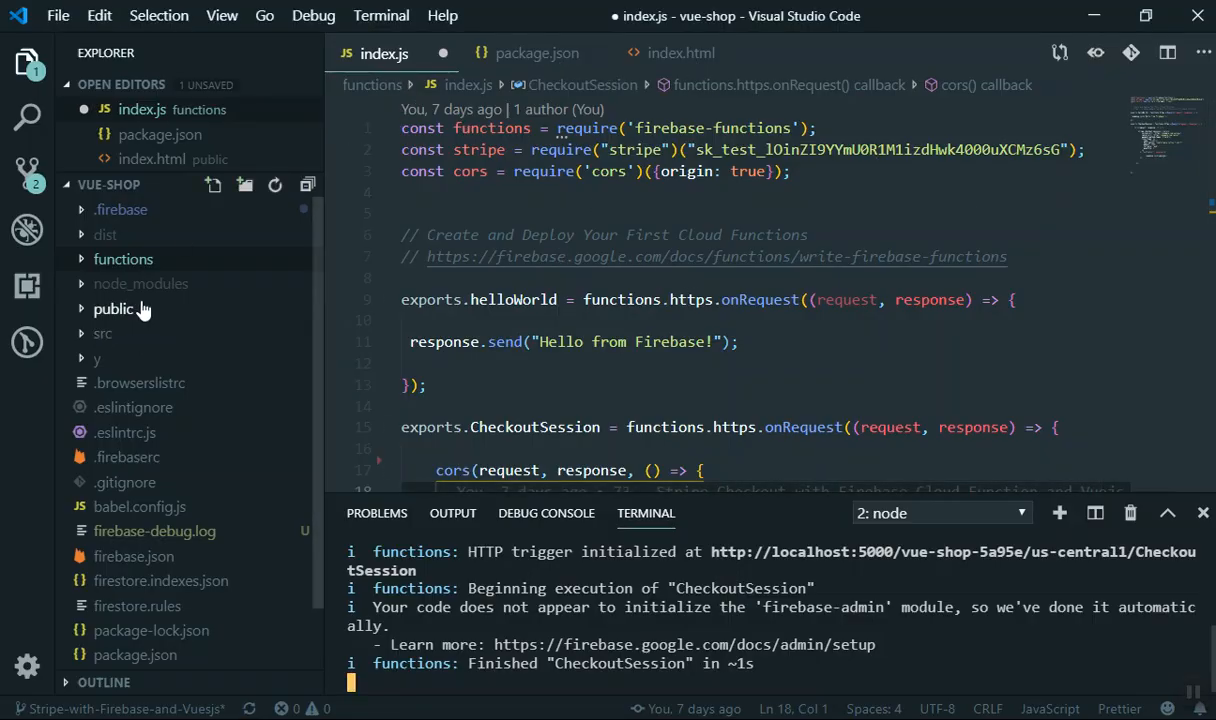
left_click(102, 333)
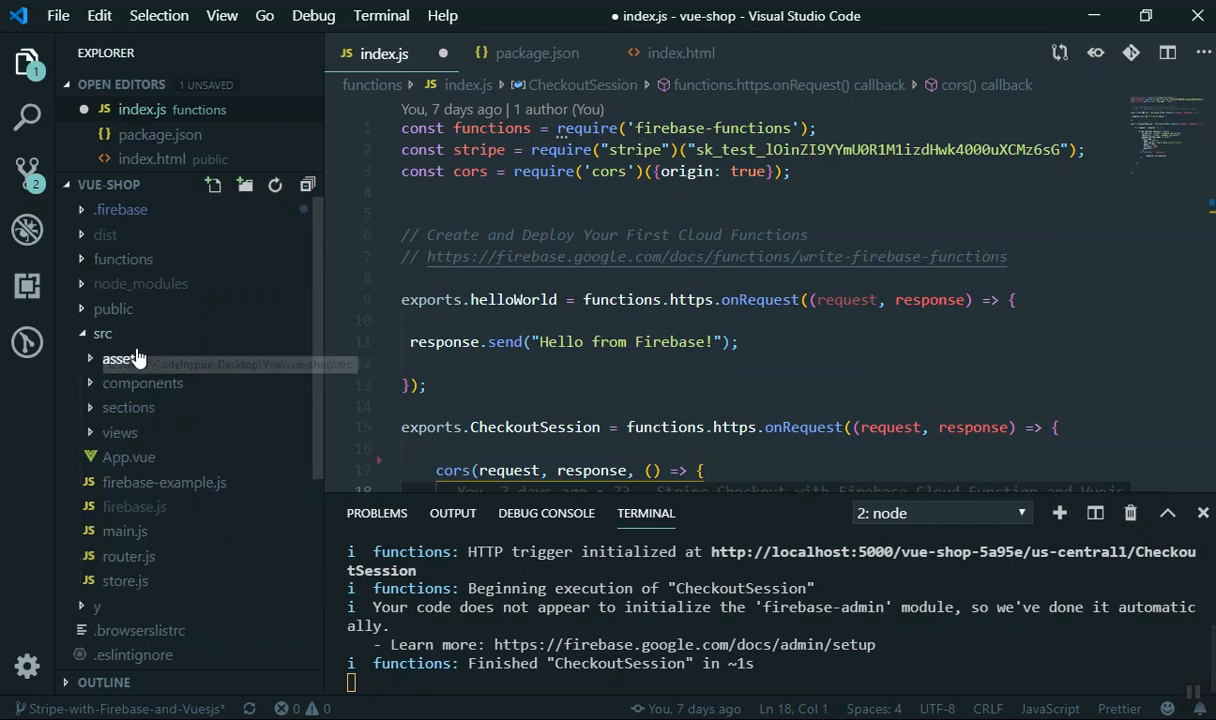
mouse_move(120, 432)
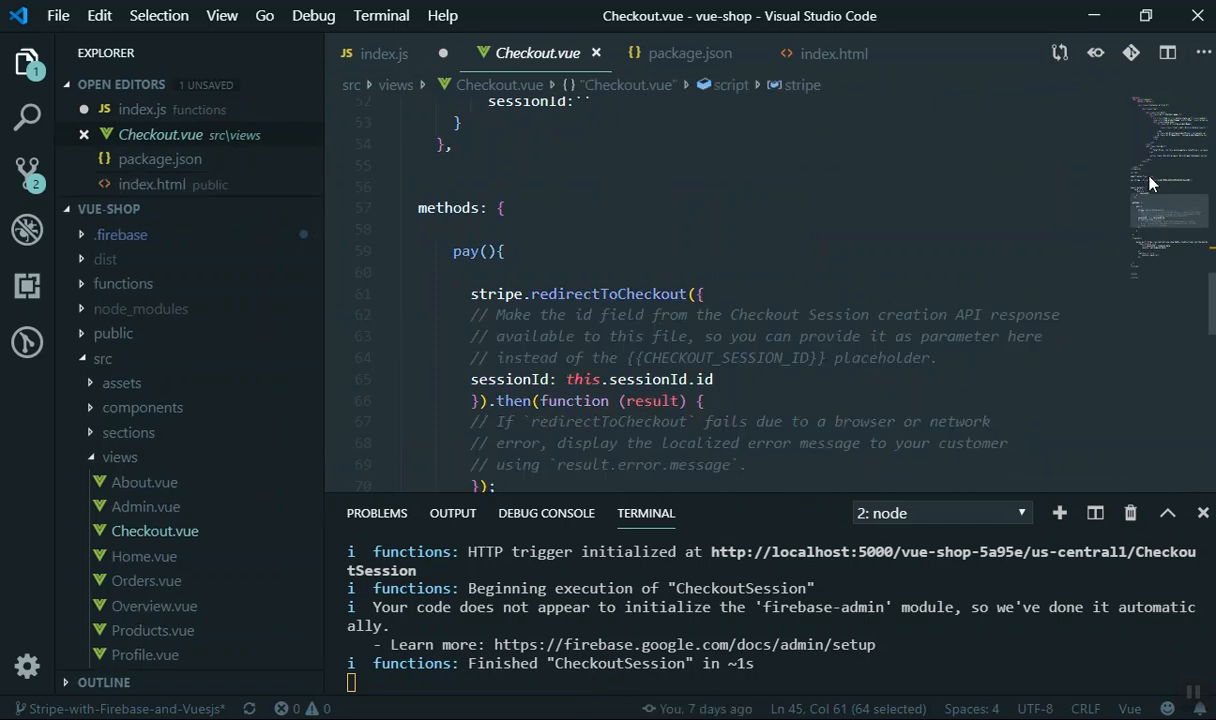
scroll("down", 3)
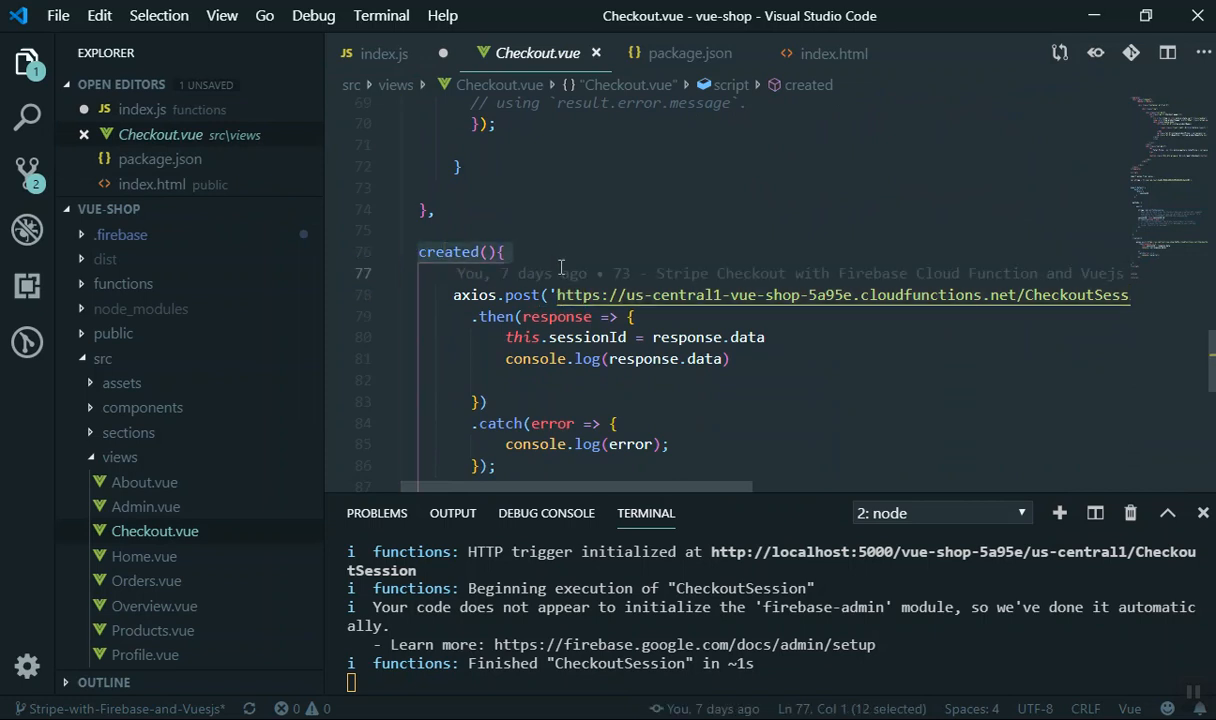
left_click(505, 251)
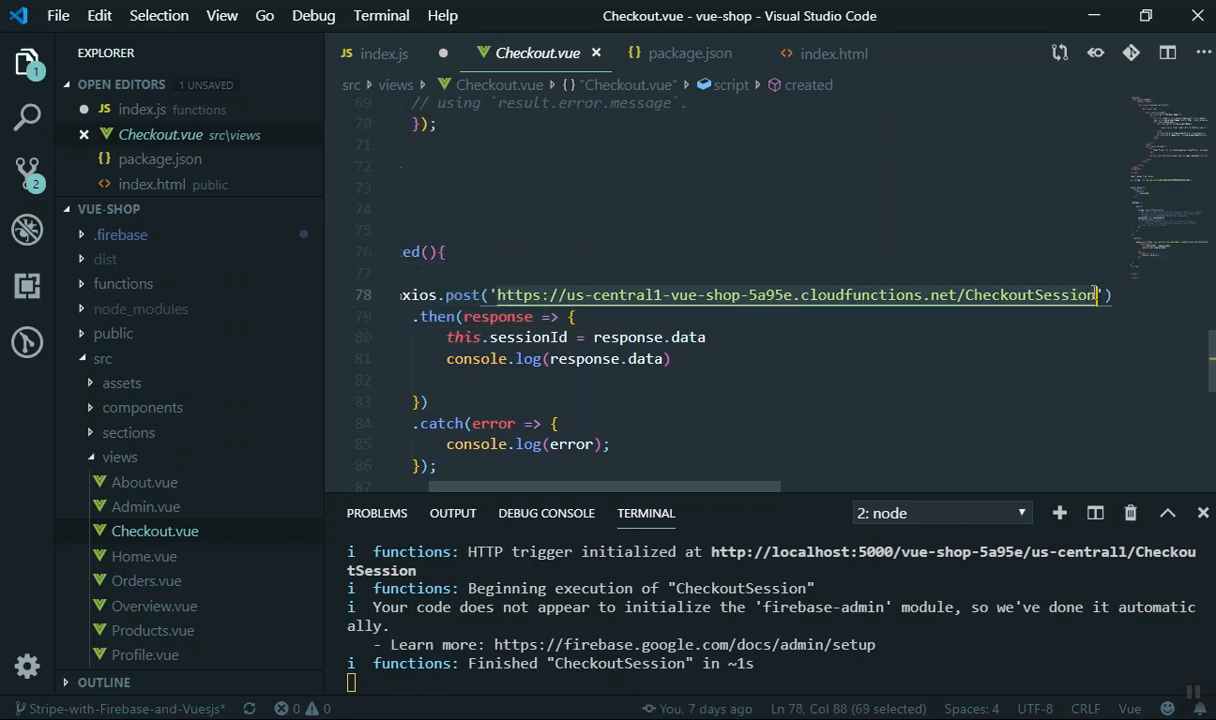
type("http://localhost:5000/vue-shop-5a95e/us-central1/CheckoutSession")
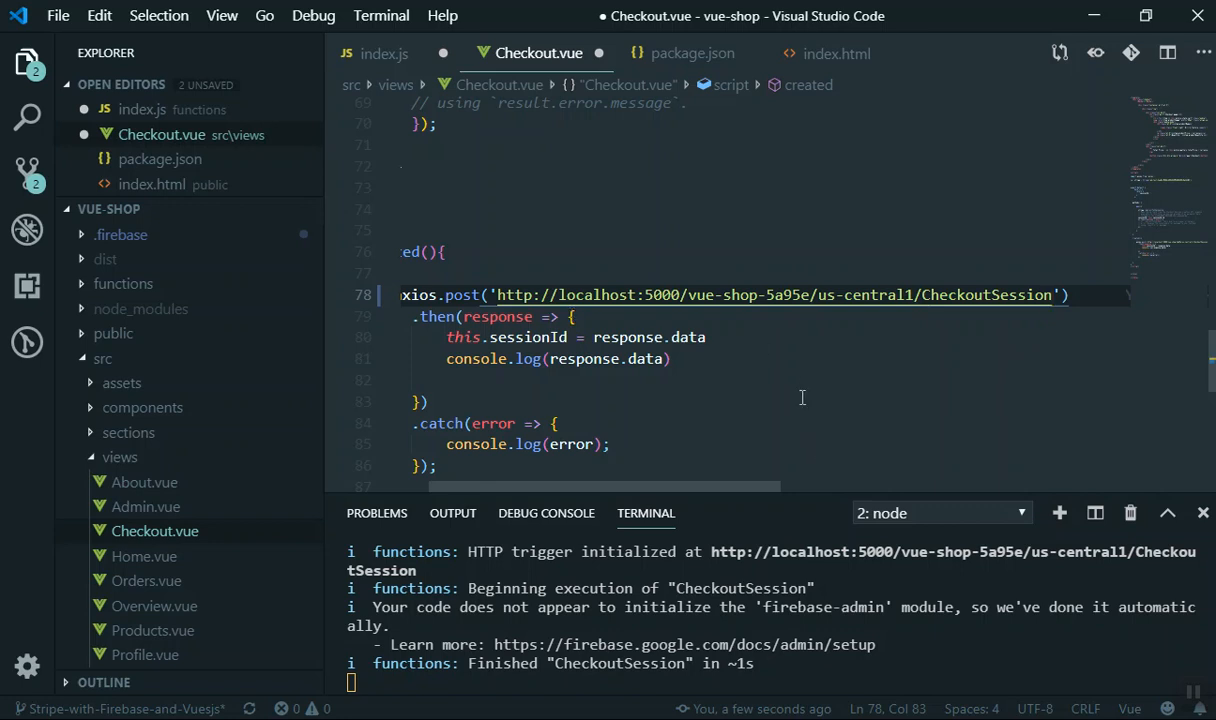
mouse_move(588, 411)
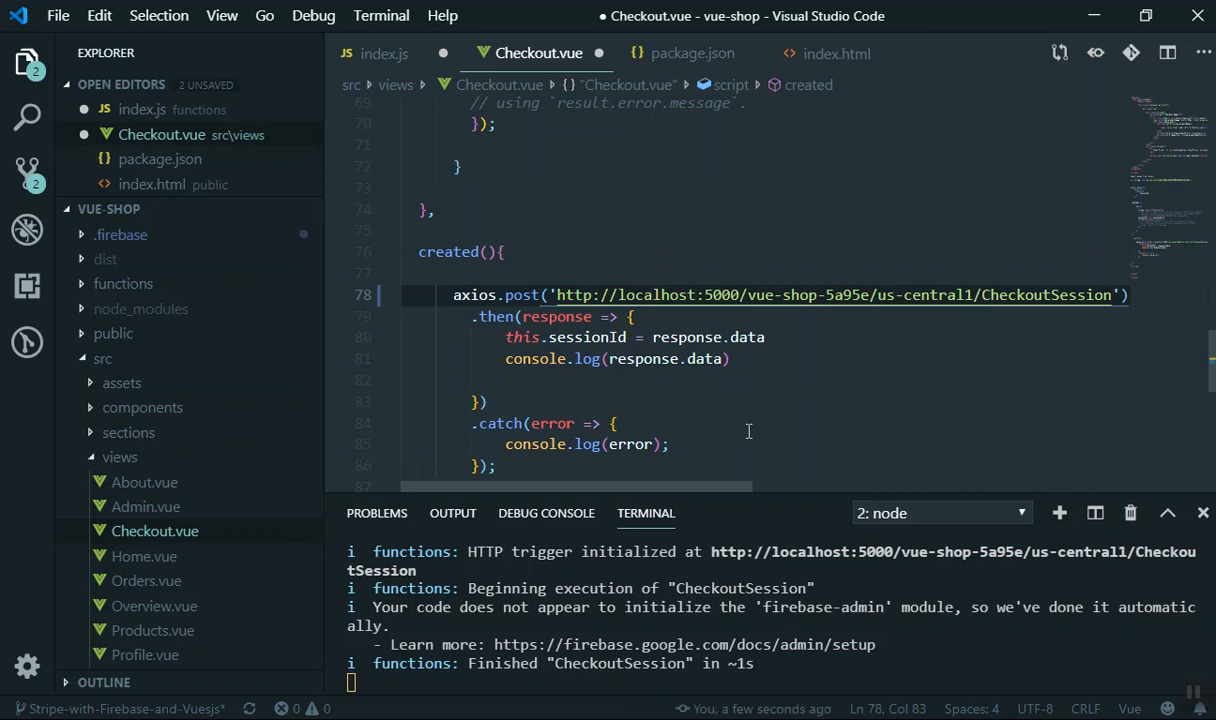
mouse_move(650, 394)
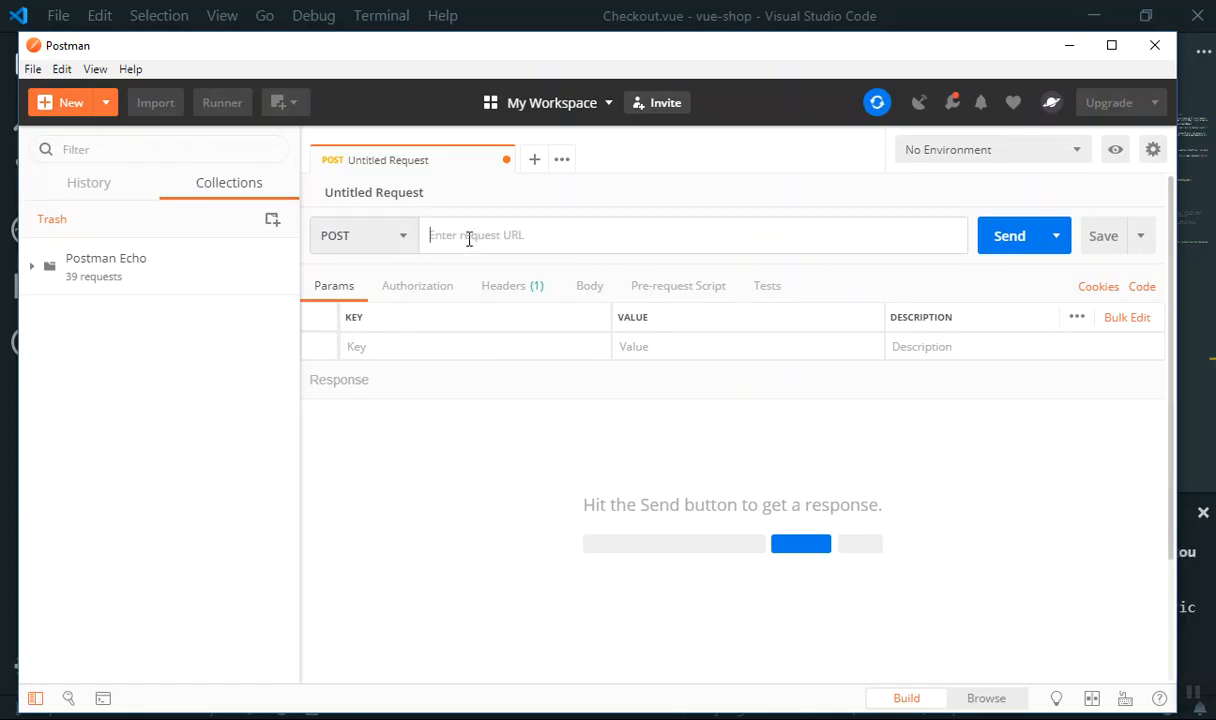
type("http://localhost:5000/vue-shop-5a95e/us-central1/CheckoutSession")
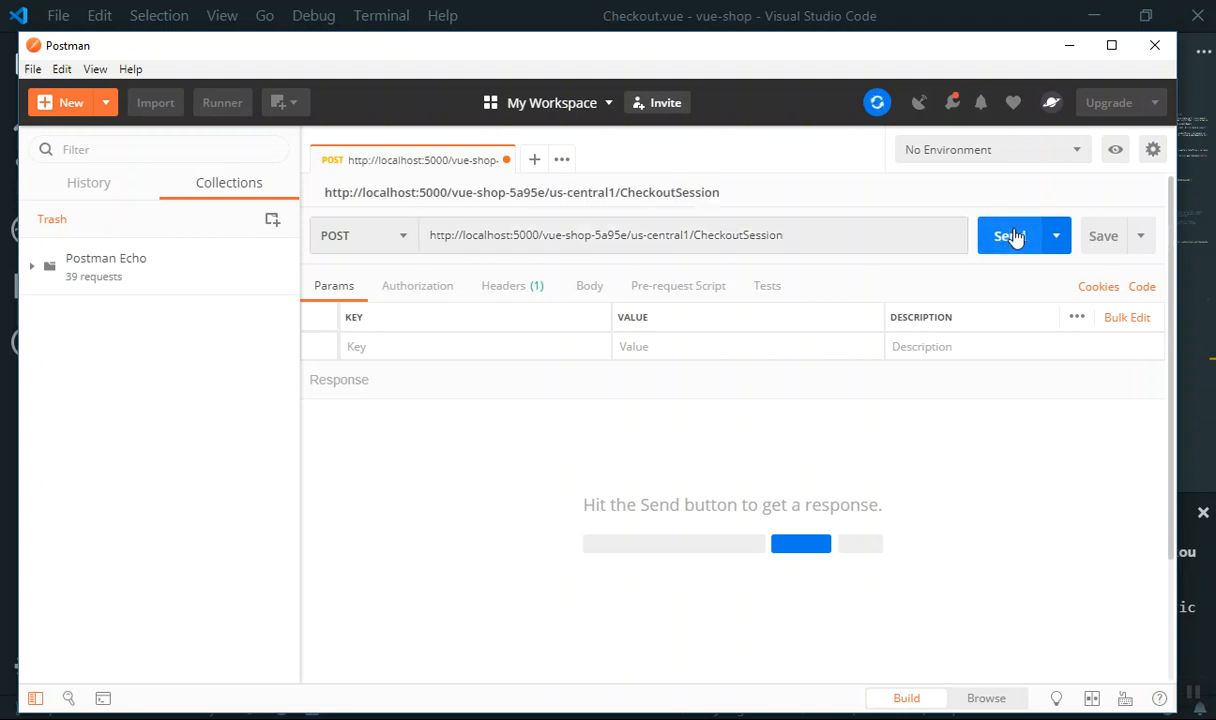
left_click(1010, 235)
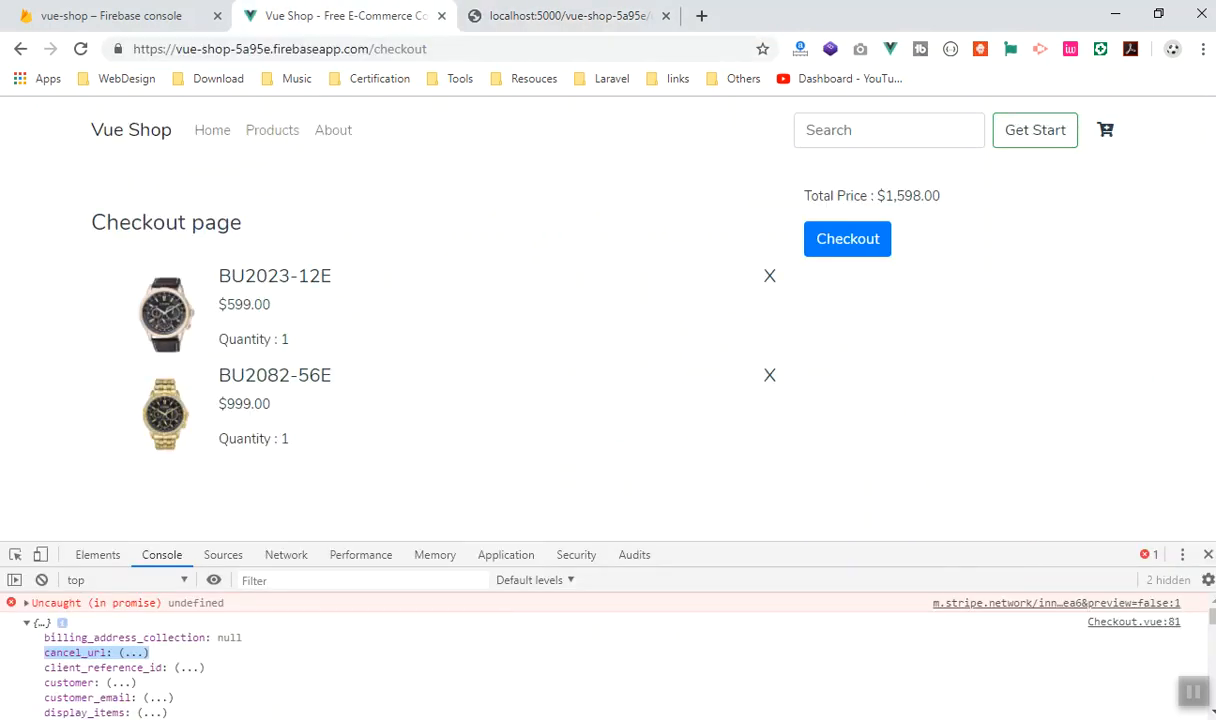
- Select the CheckoutSession address and open a new tab for 127.0.0.1:8080
left_click(568, 16)
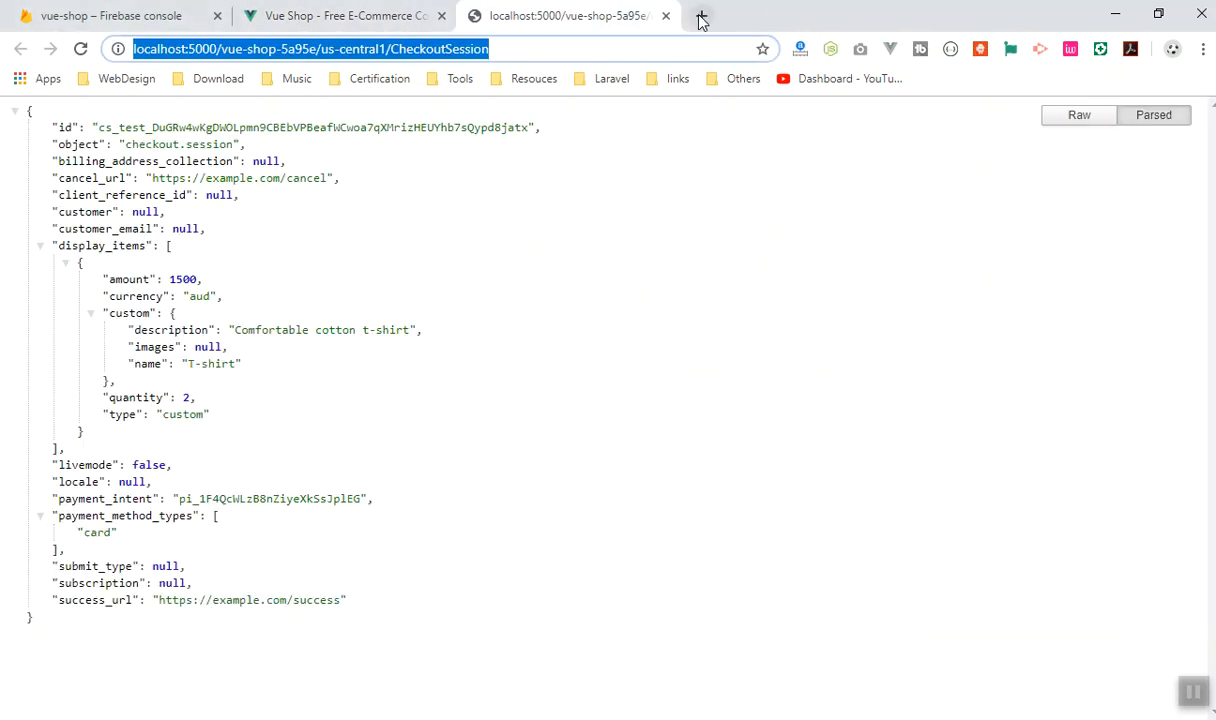
left_click(700, 20)
type("127.0.0.1:8080")
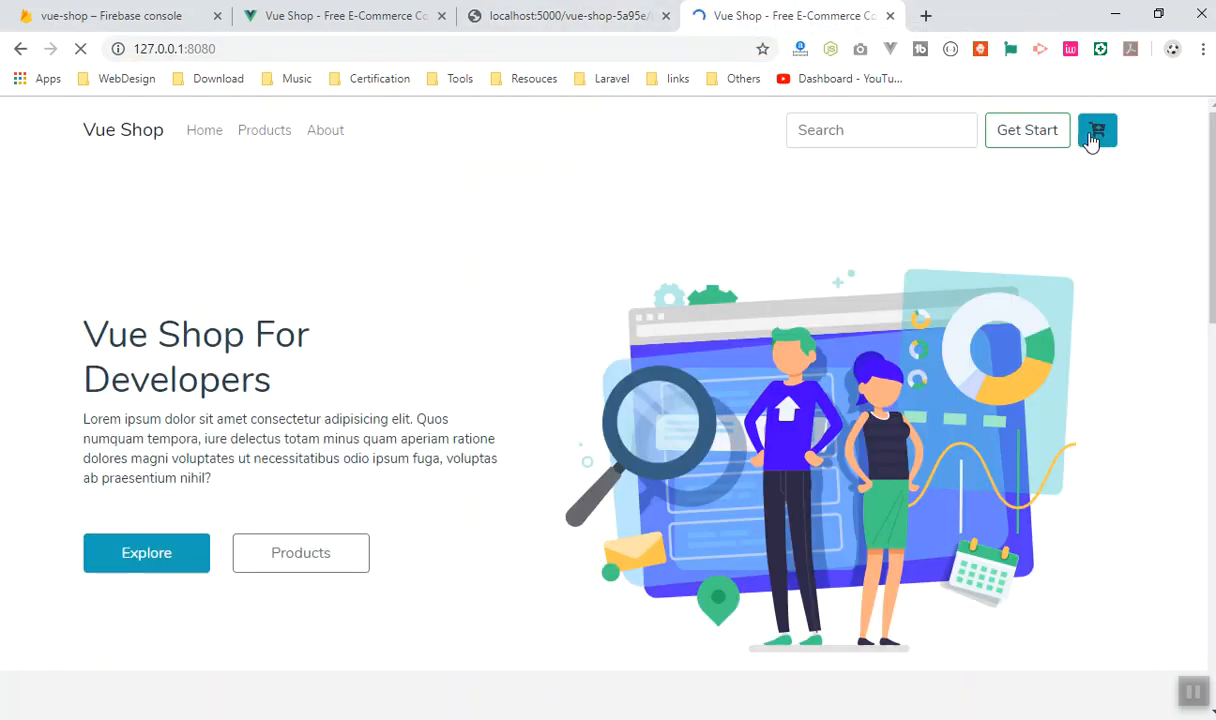
- Open the two-watch cart's checkout page with dev tools, setting axios.post to the localhost CheckoutSession URL
left_click(1097, 130)
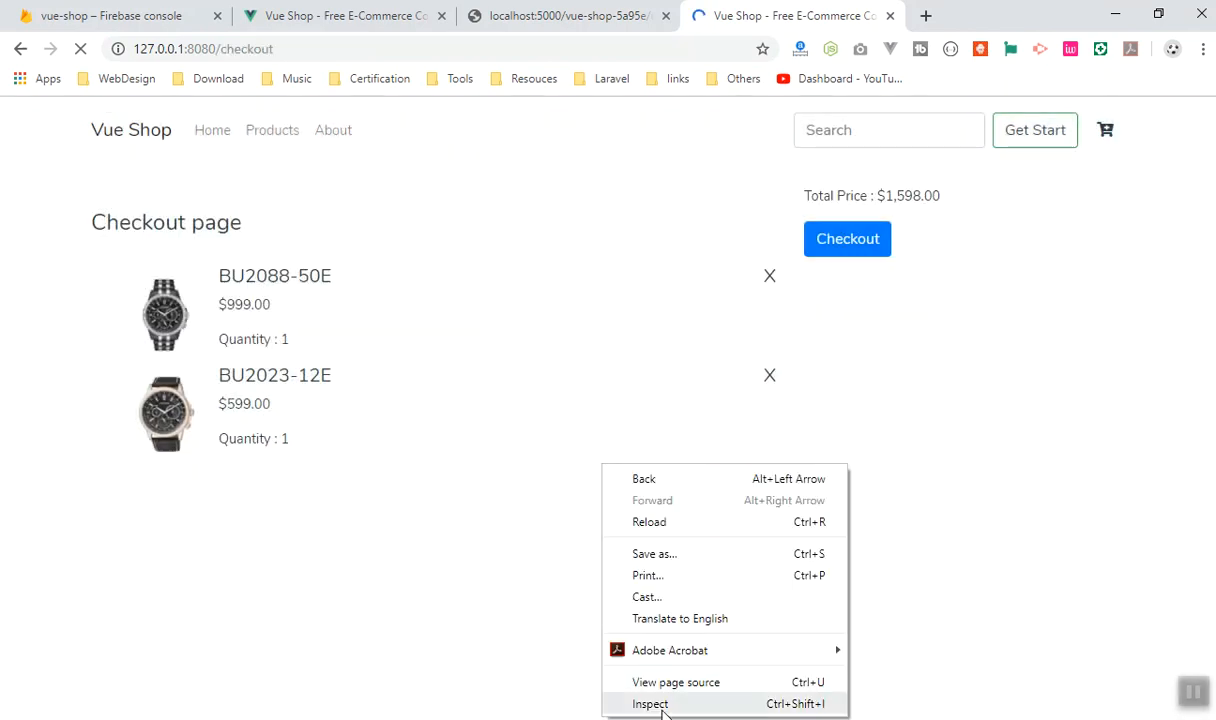
left_click(650, 703)
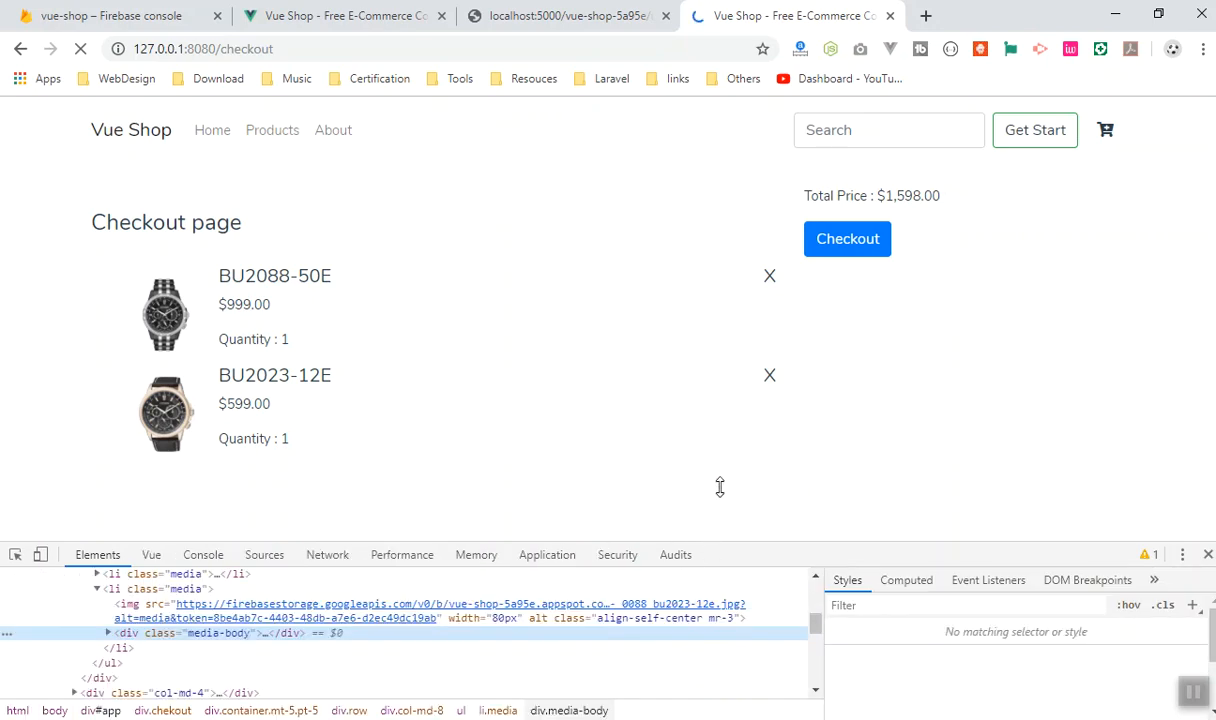
left_click(203, 488)
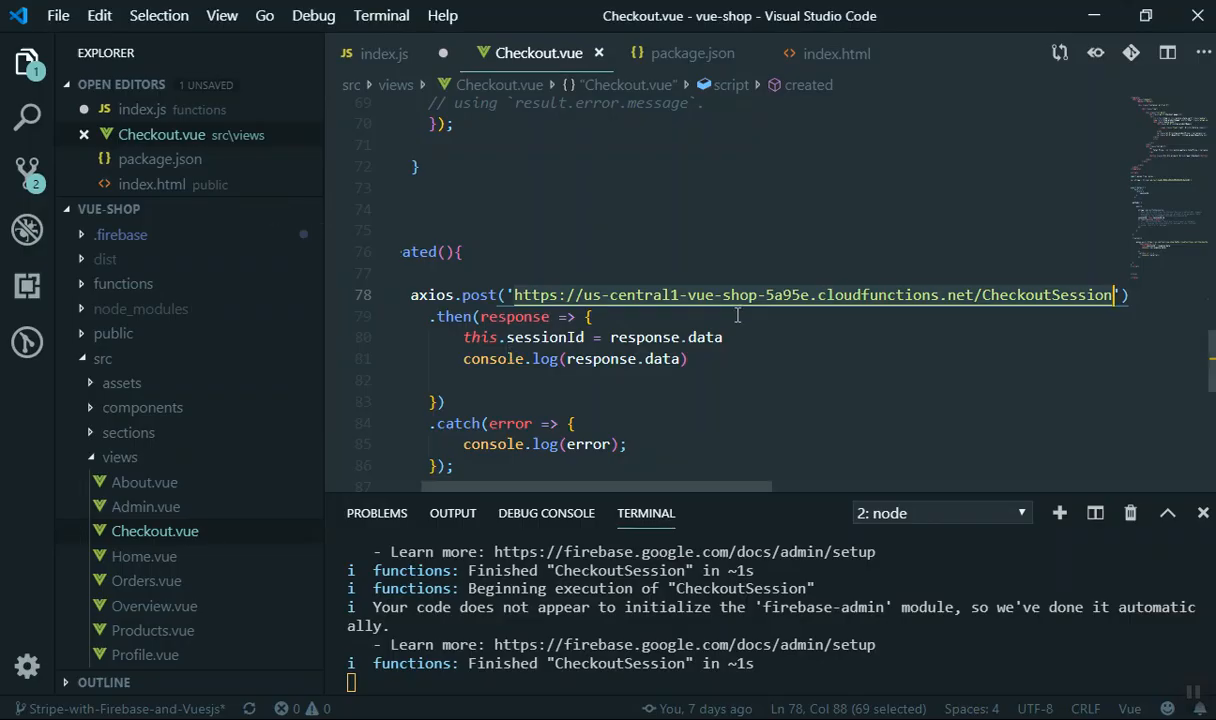
type("http://localhost:5000/vue-shop-5a95e/us-central1/CheckoutSession")
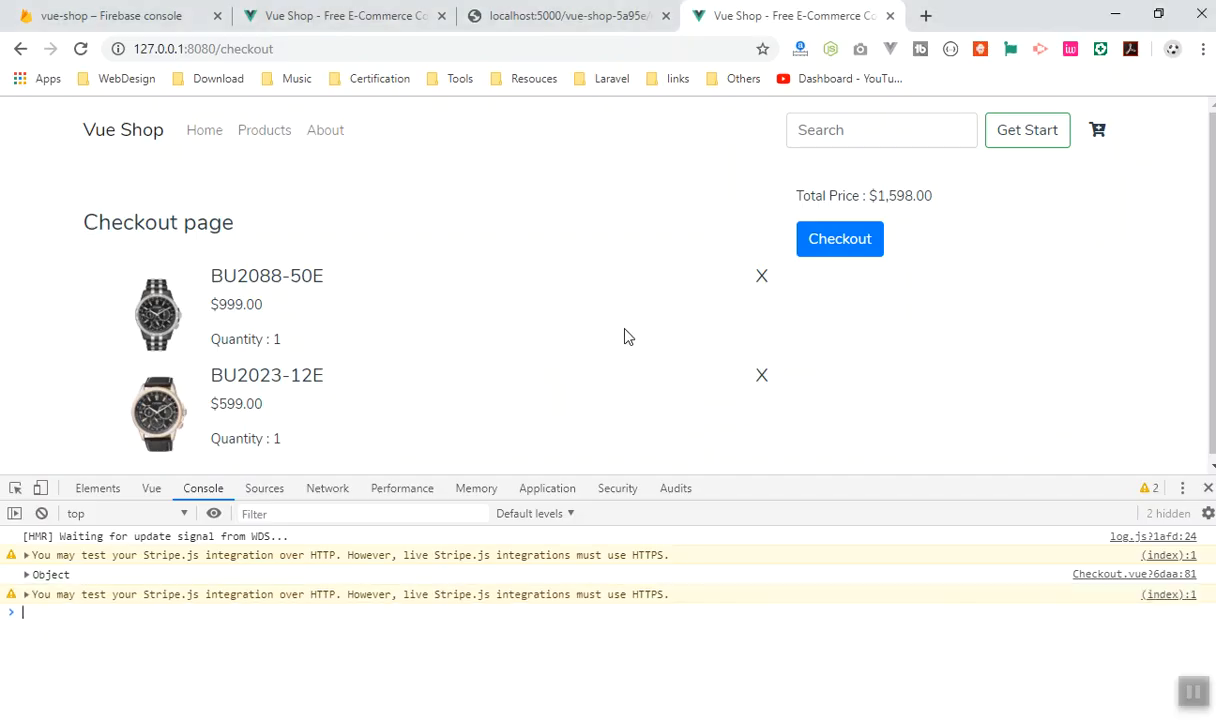
mouse_move(276, 596)
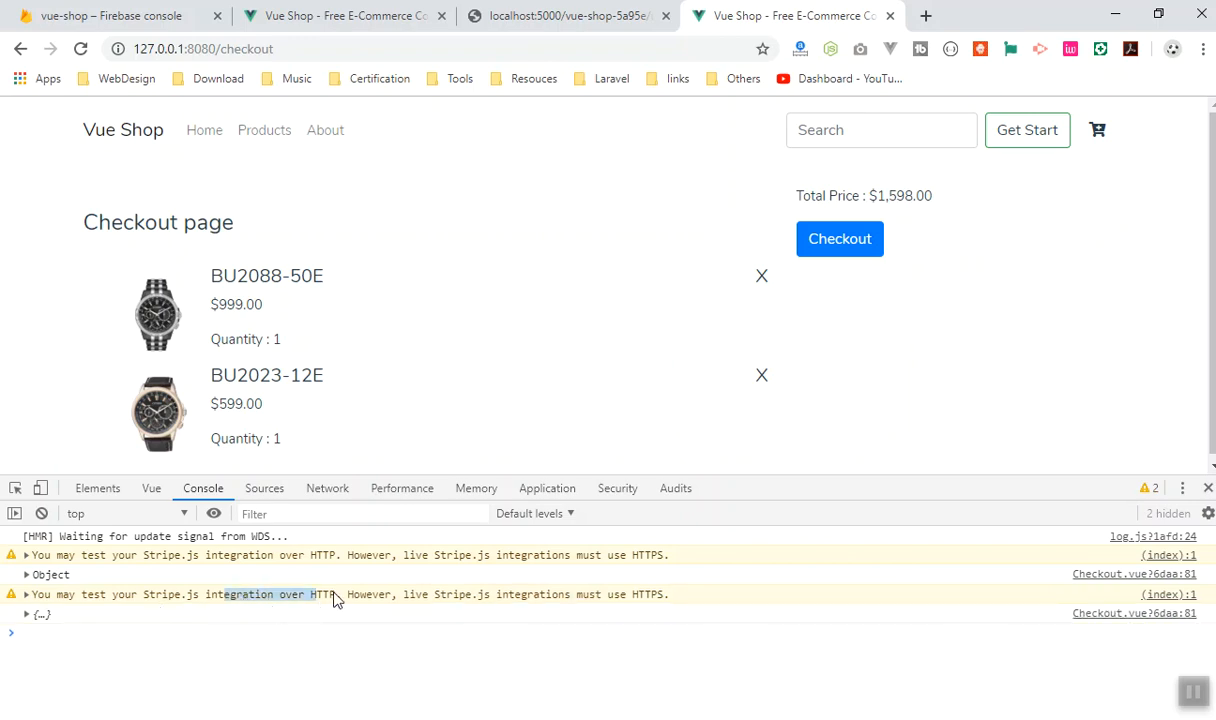
mouse_move(414, 618)
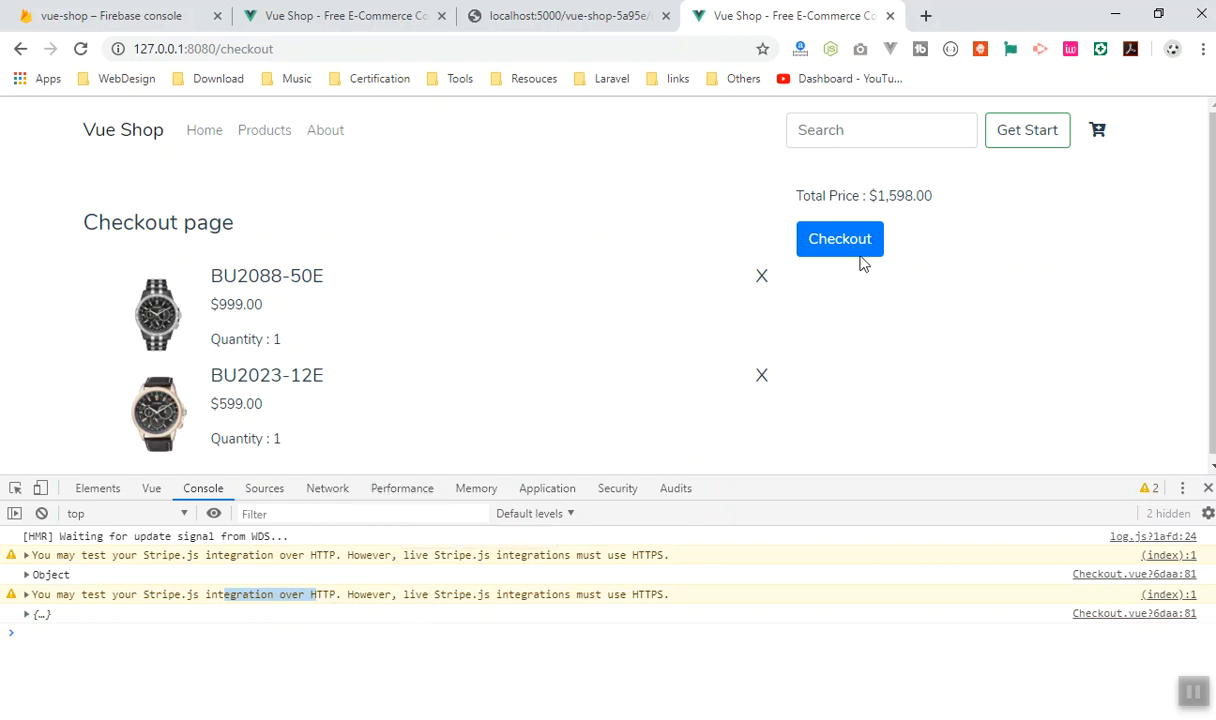
- Click Checkout on the two-watch $1,598.00 order
left_click(839, 238)
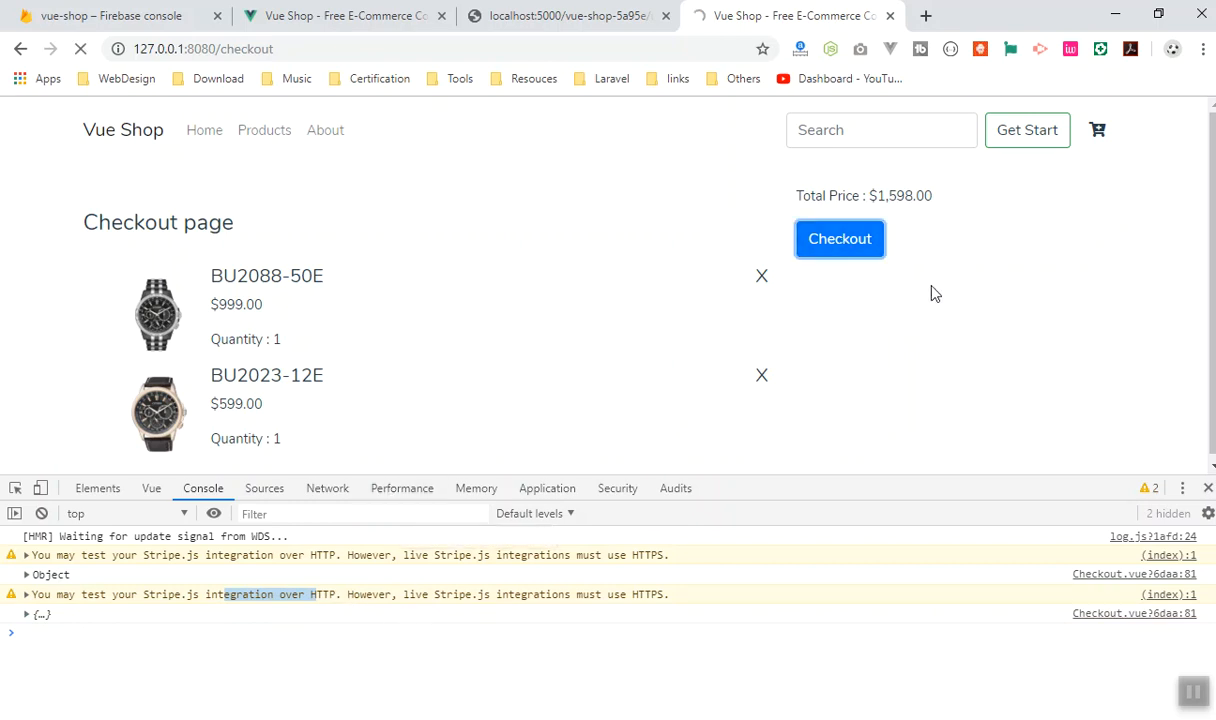
left_click(839, 239)
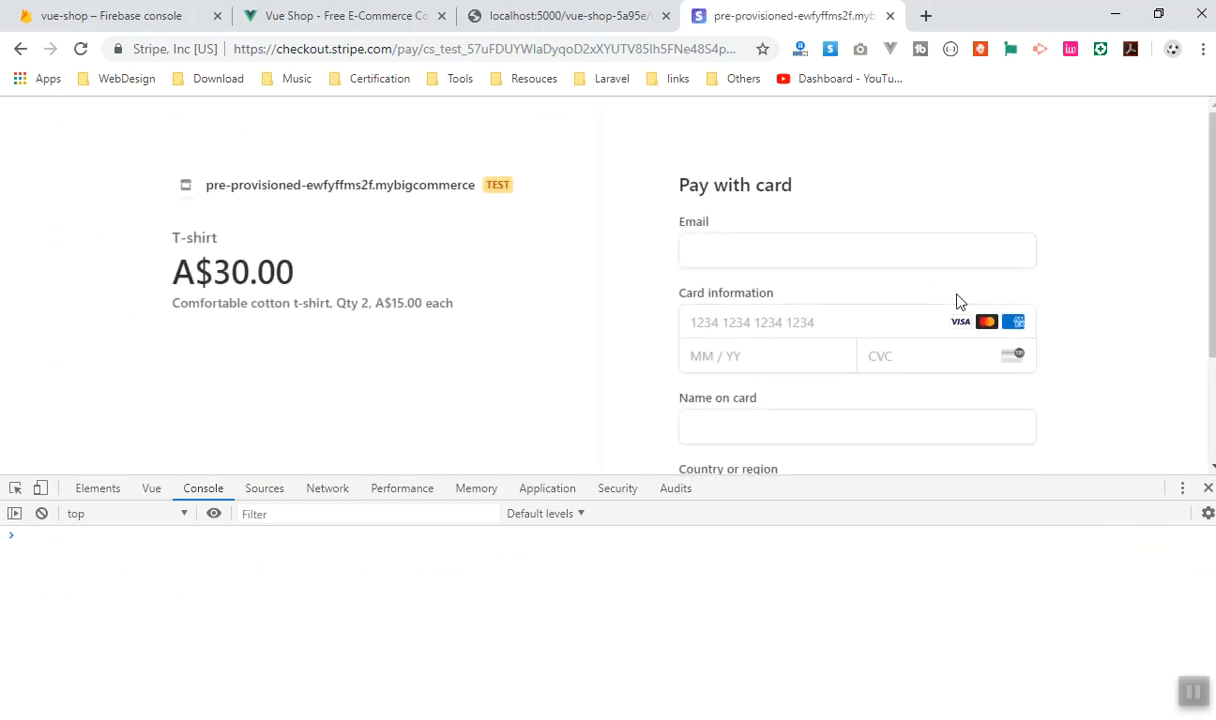
mouse_move(35, 70)
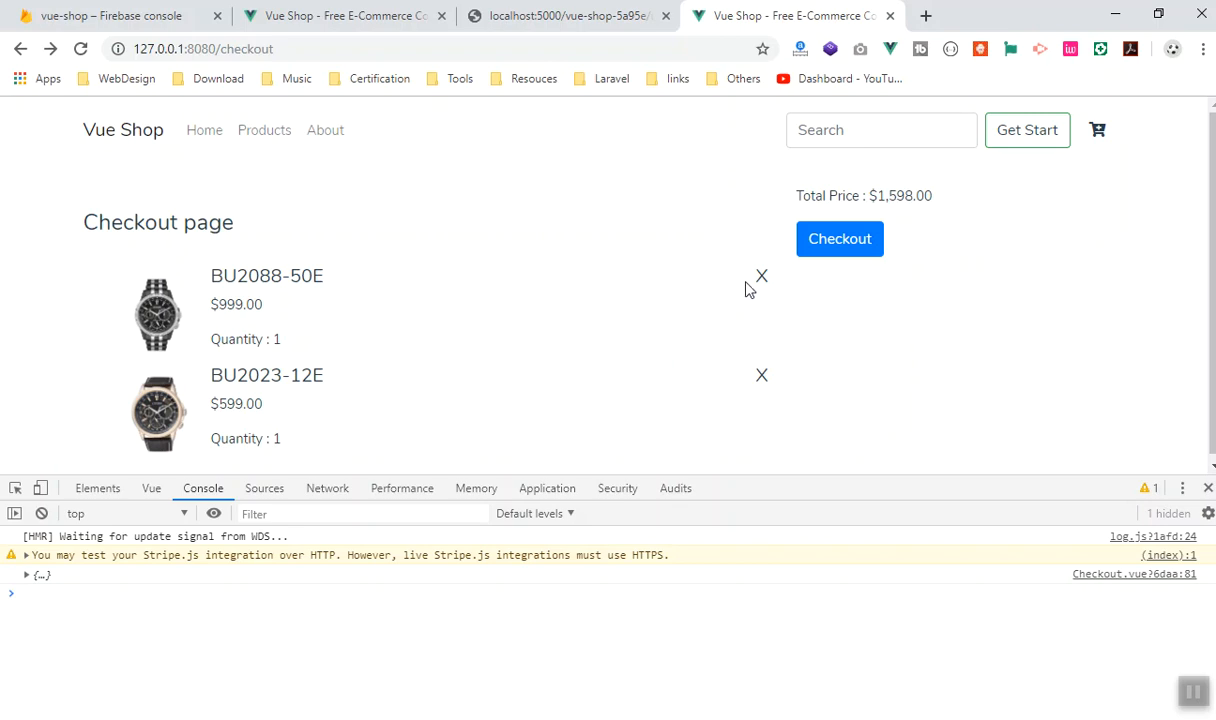
- Remove the BU2088-50E watch, leaving BU2023-12E at $599.00
left_click(761, 275)
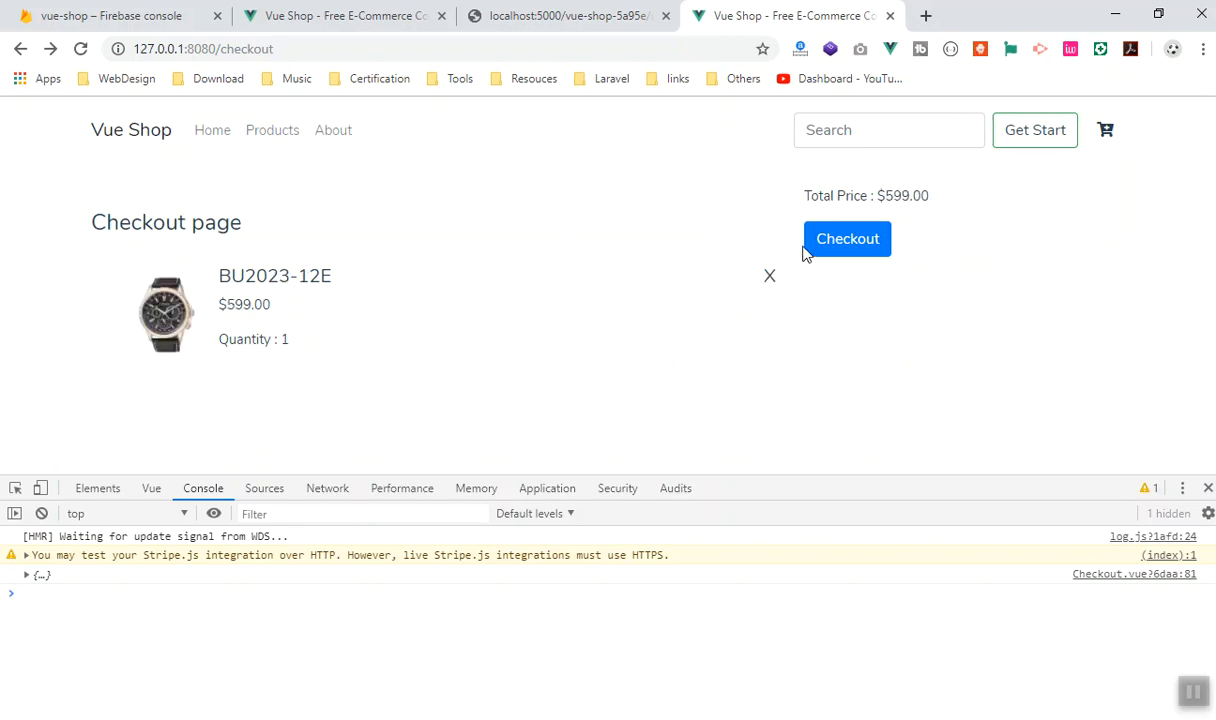
mouse_move(830, 334)
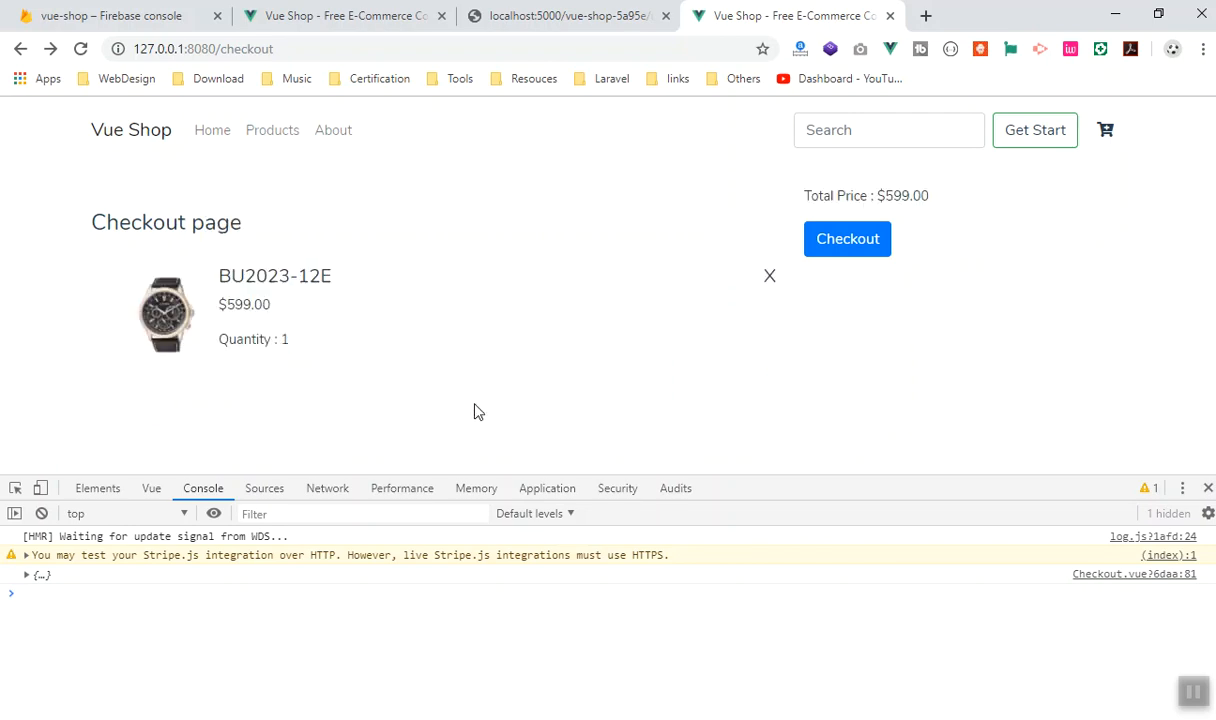
mouse_move(595, 443)
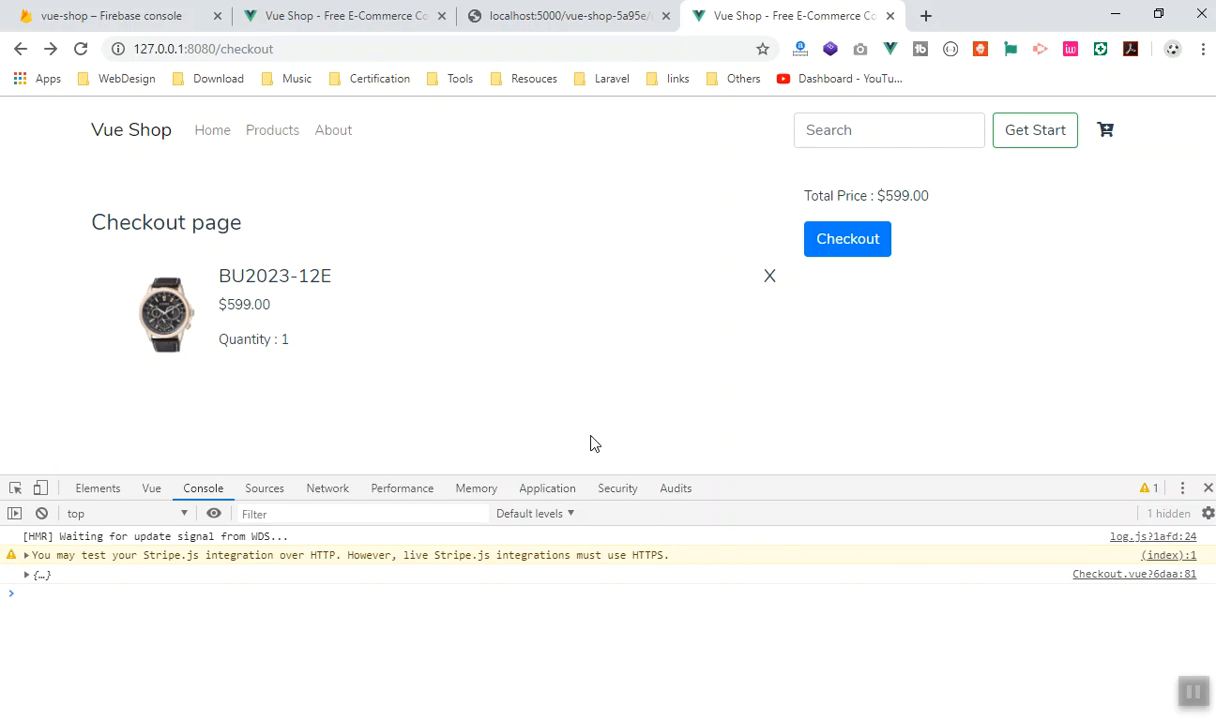
mouse_move(601, 443)
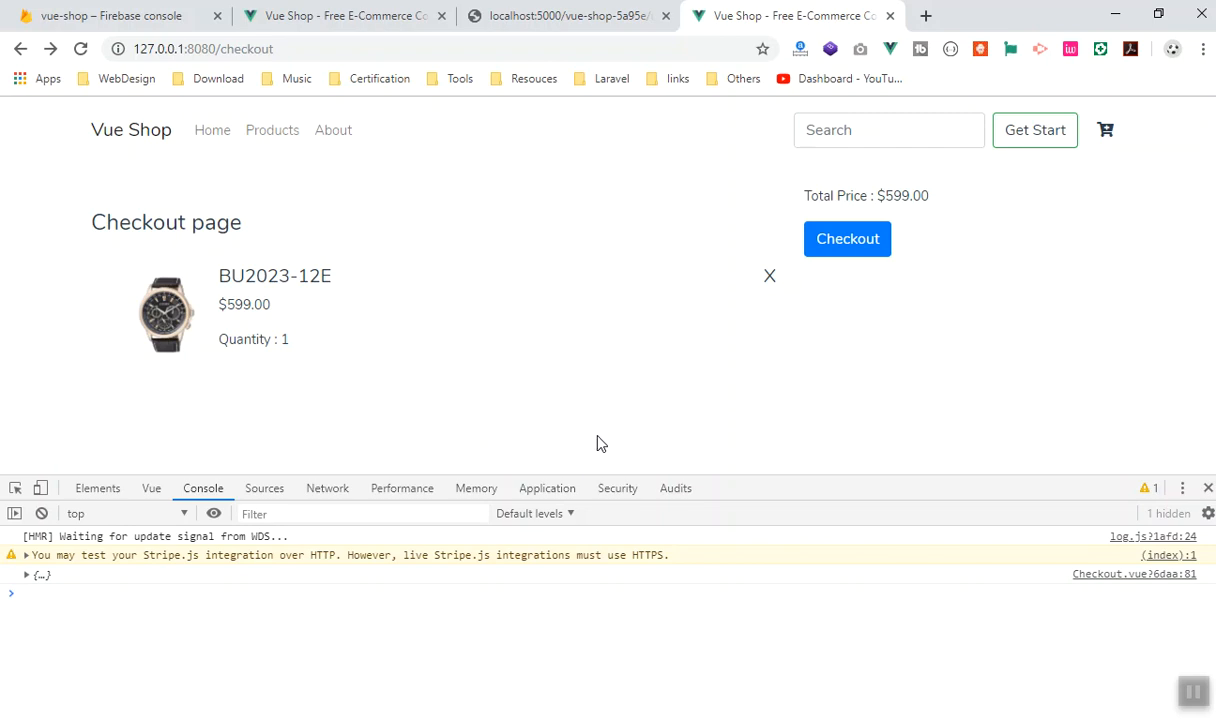
mouse_move(830, 400)
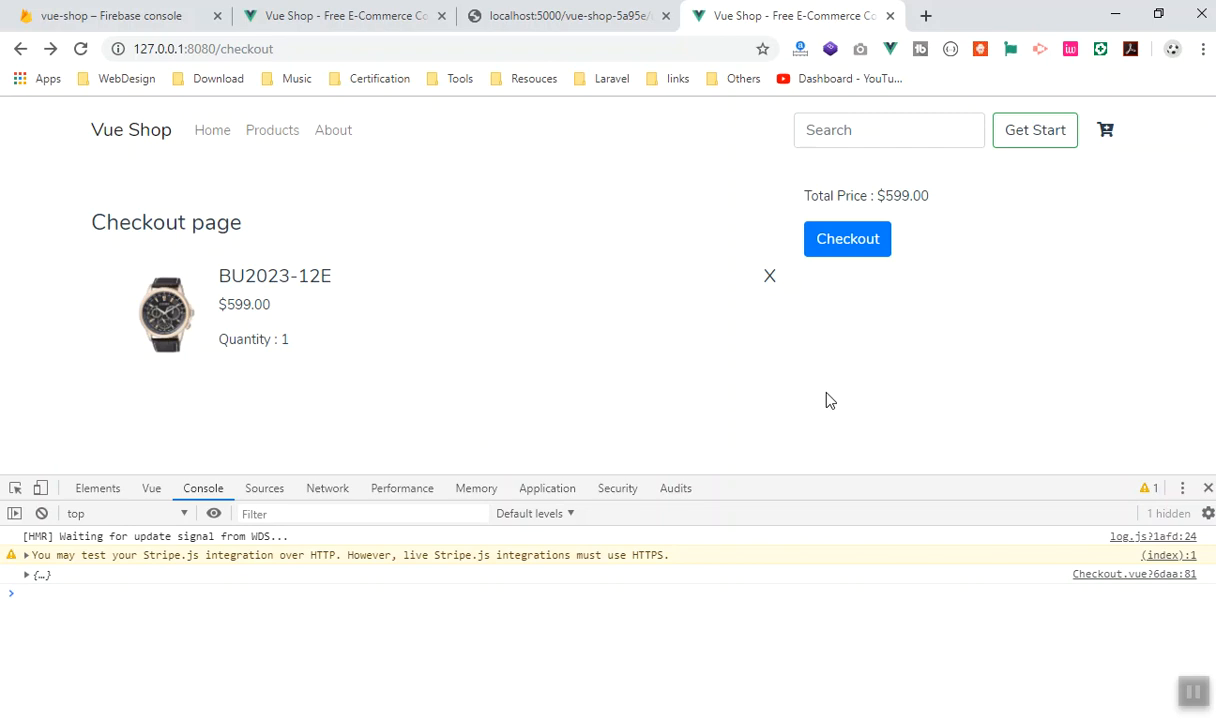
mouse_move(847, 238)
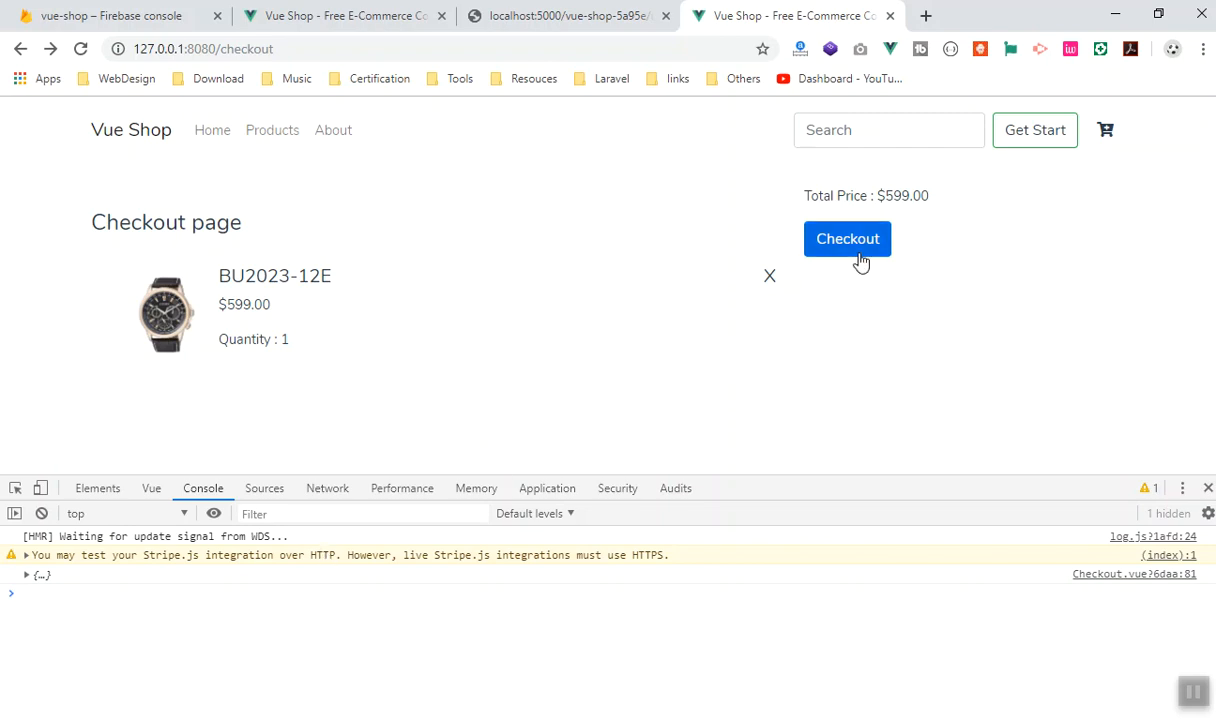
mouse_move(903, 318)
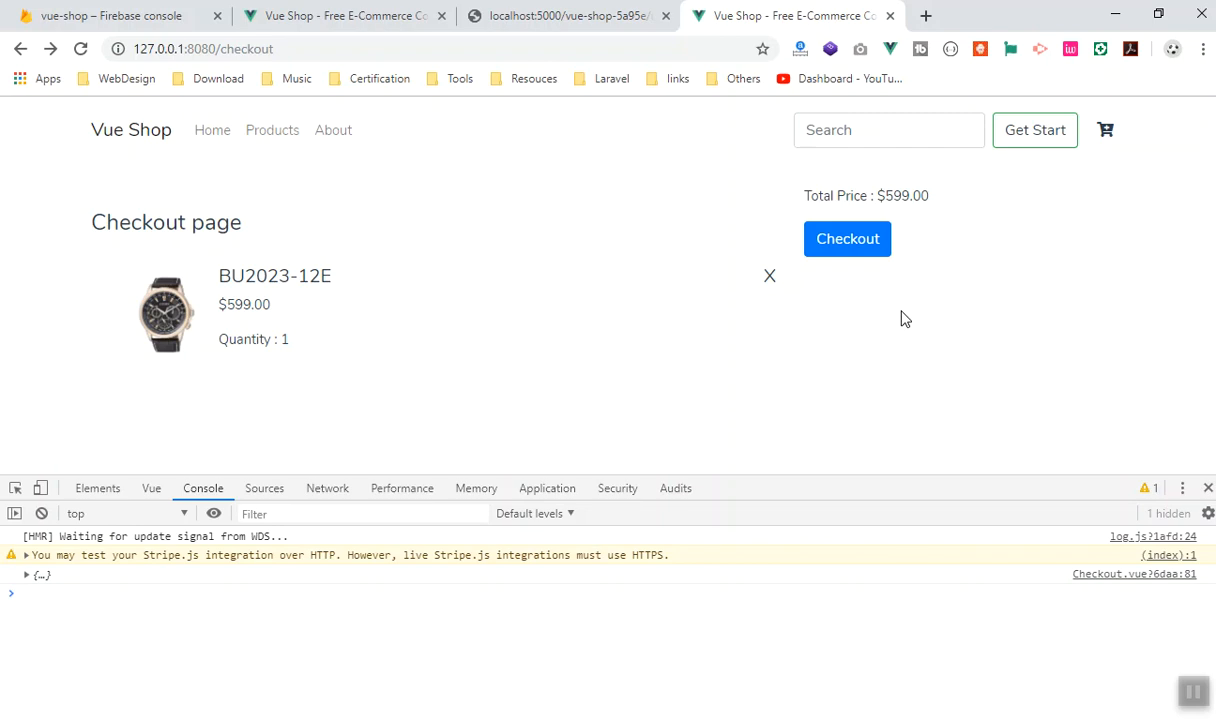
mouse_move(848, 280)
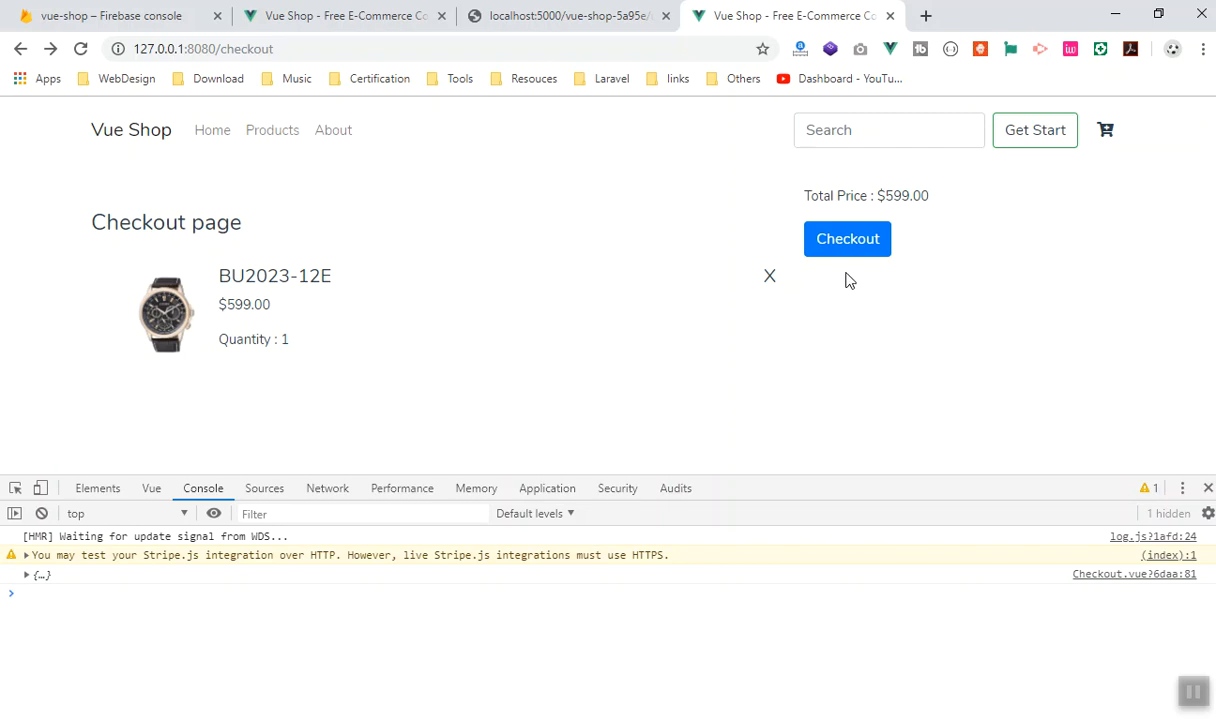
left_click(847, 238)
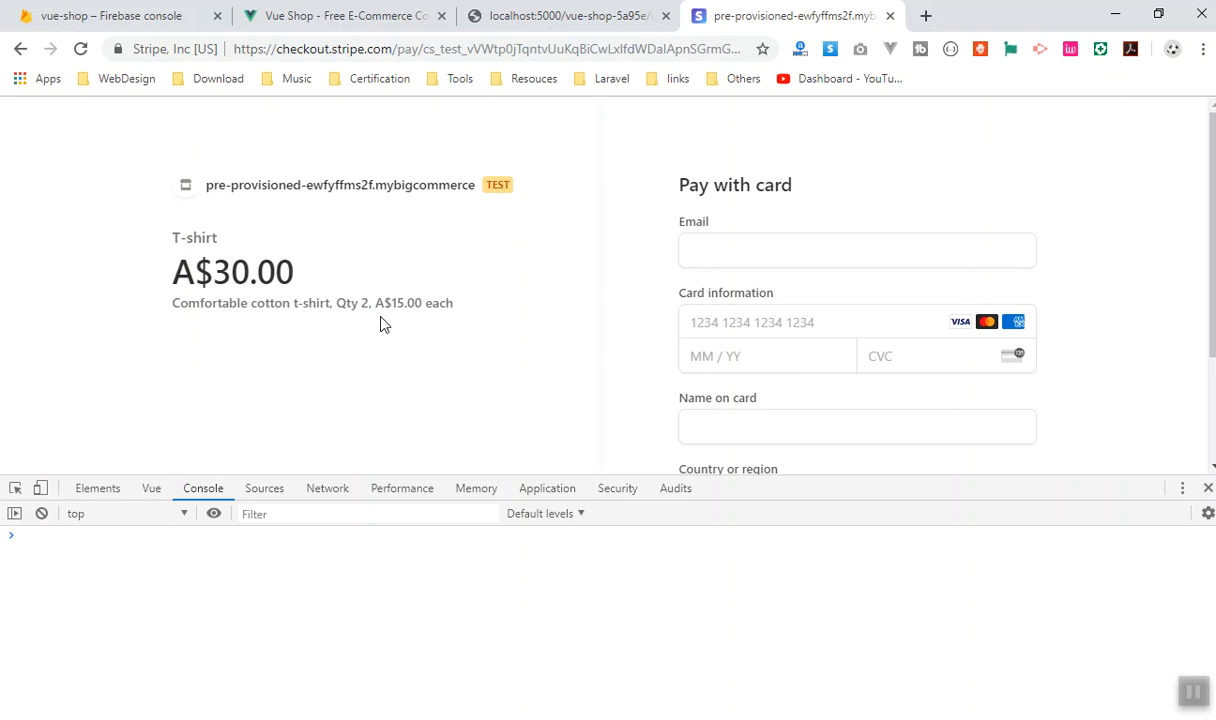
mouse_move(156, 151)
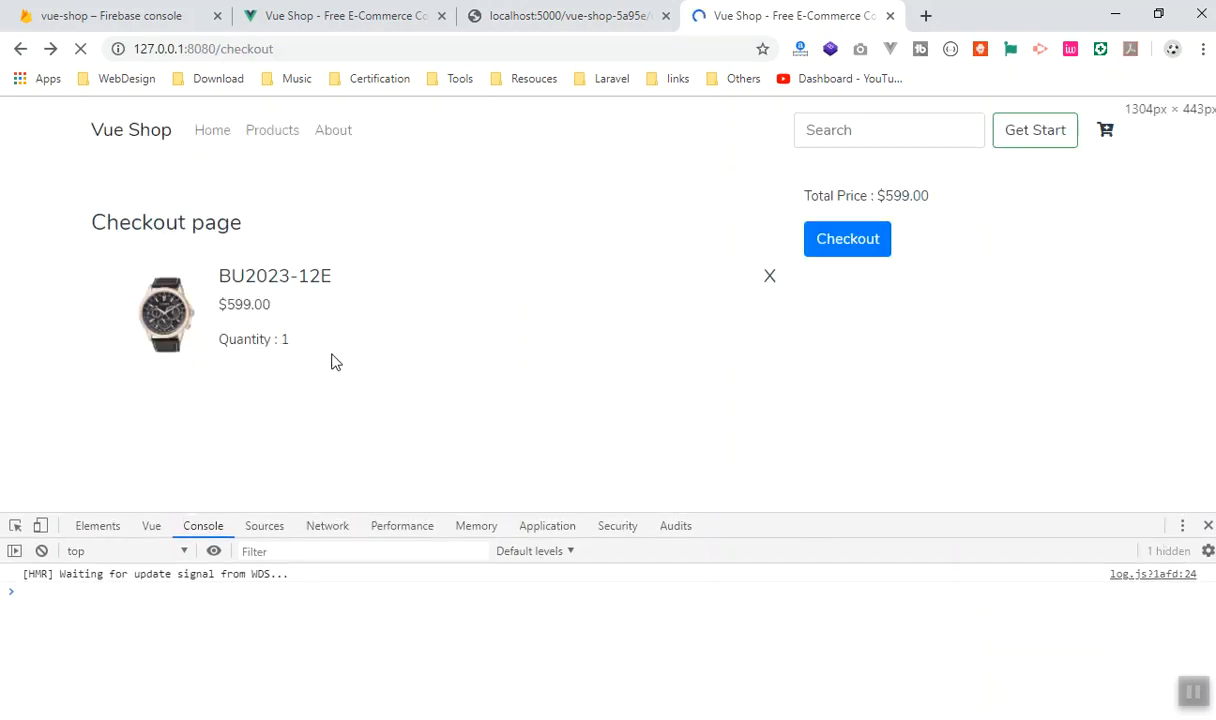
left_click(847, 238)
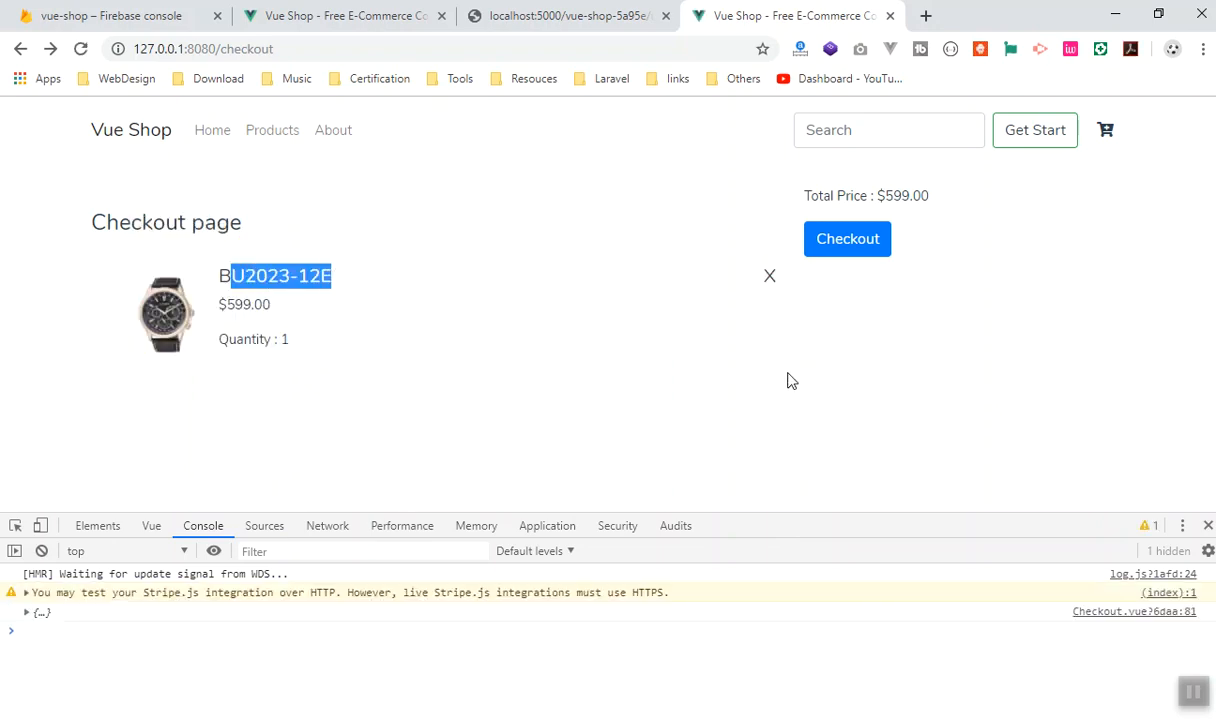
mouse_move(75, 253)
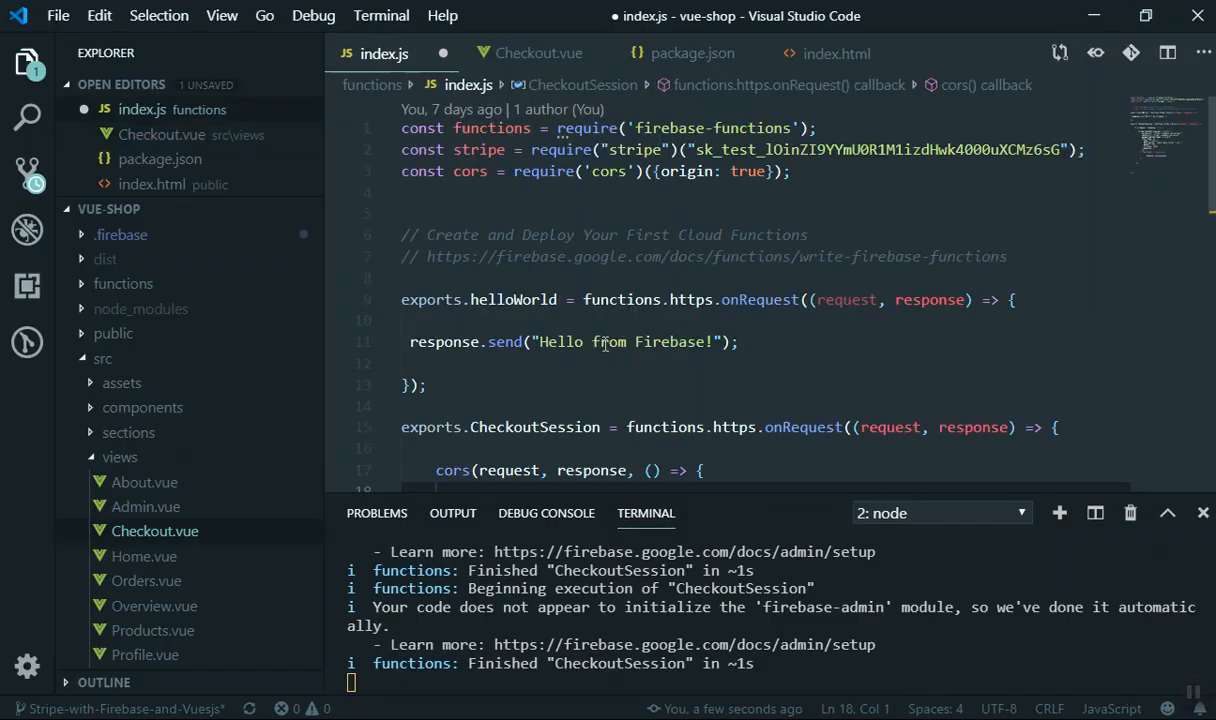
scroll("down", 3)
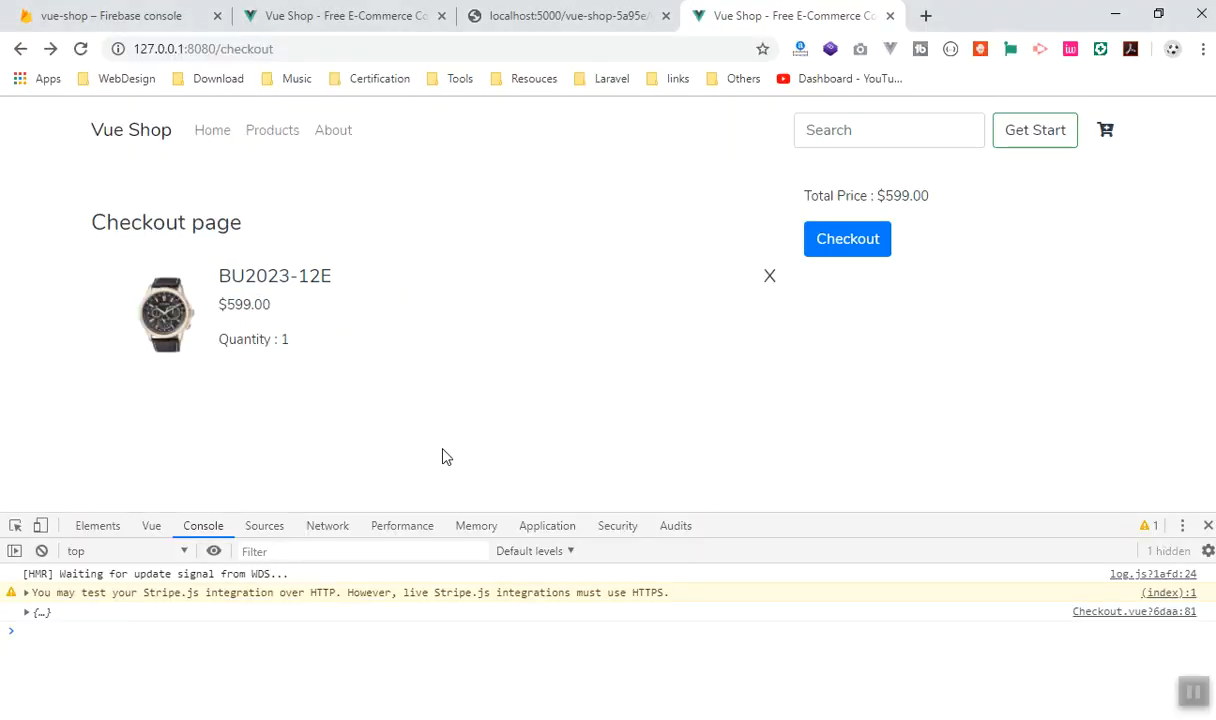
mouse_move(371, 403)
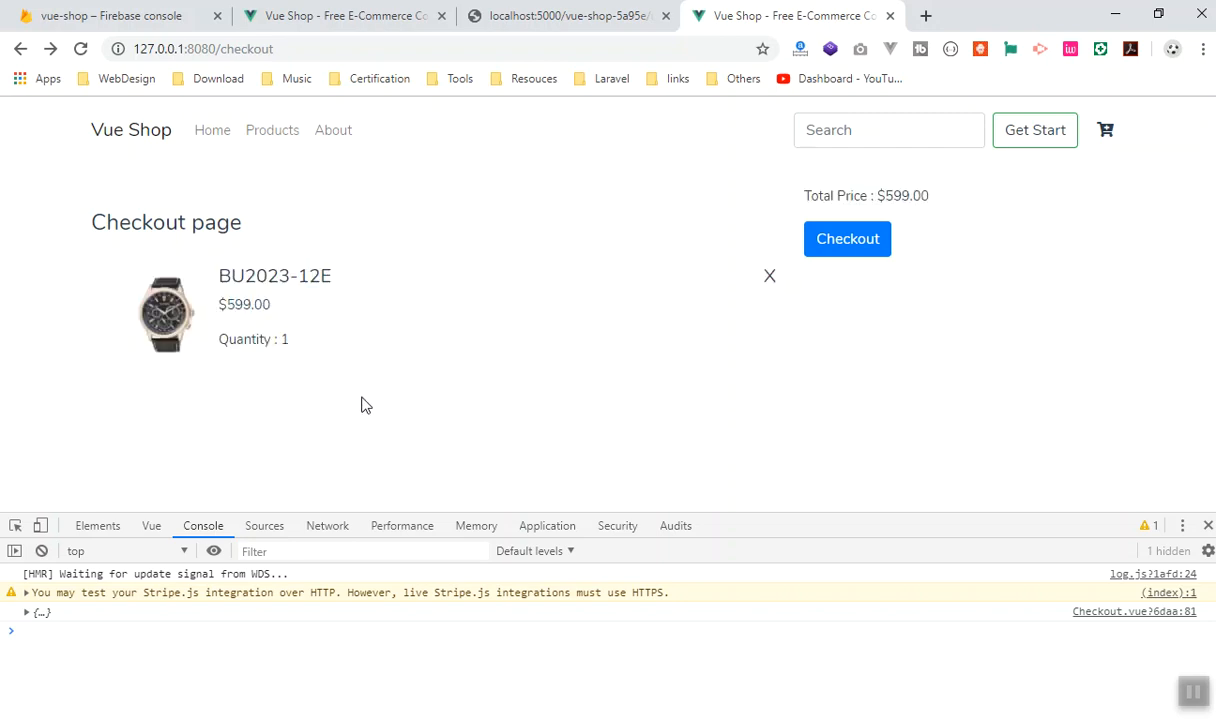
mouse_move(374, 412)
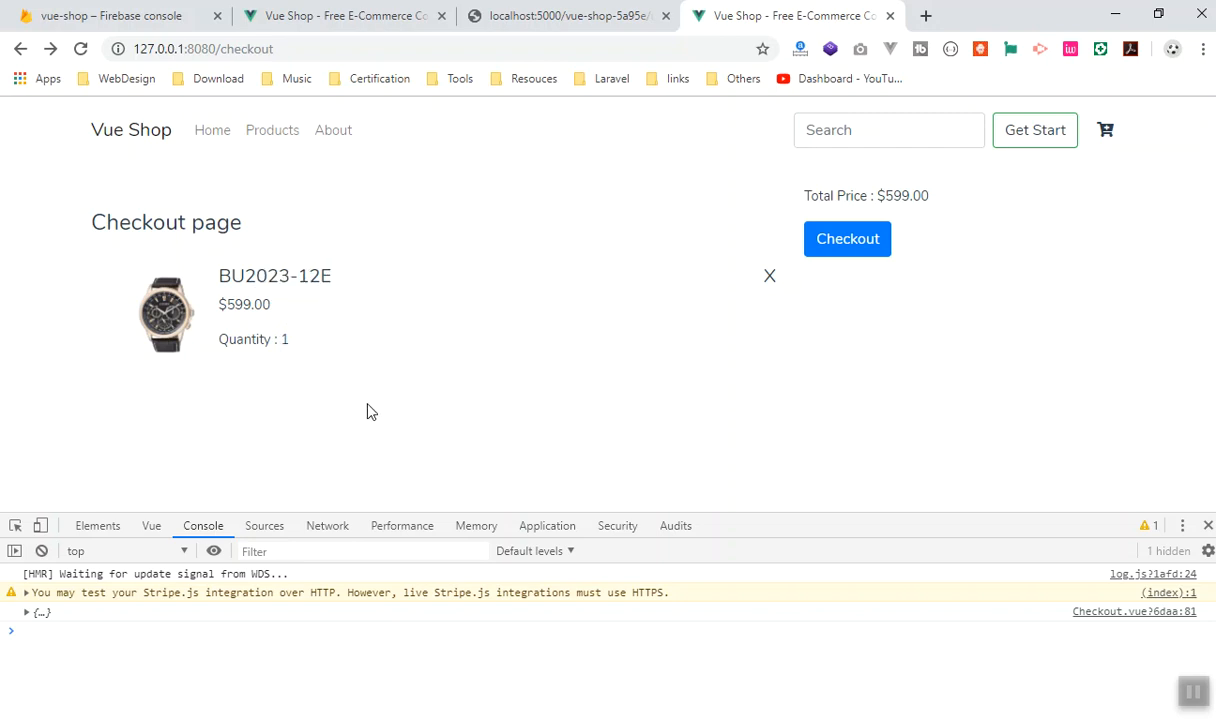
left_click_drag(228, 275, 289, 339)
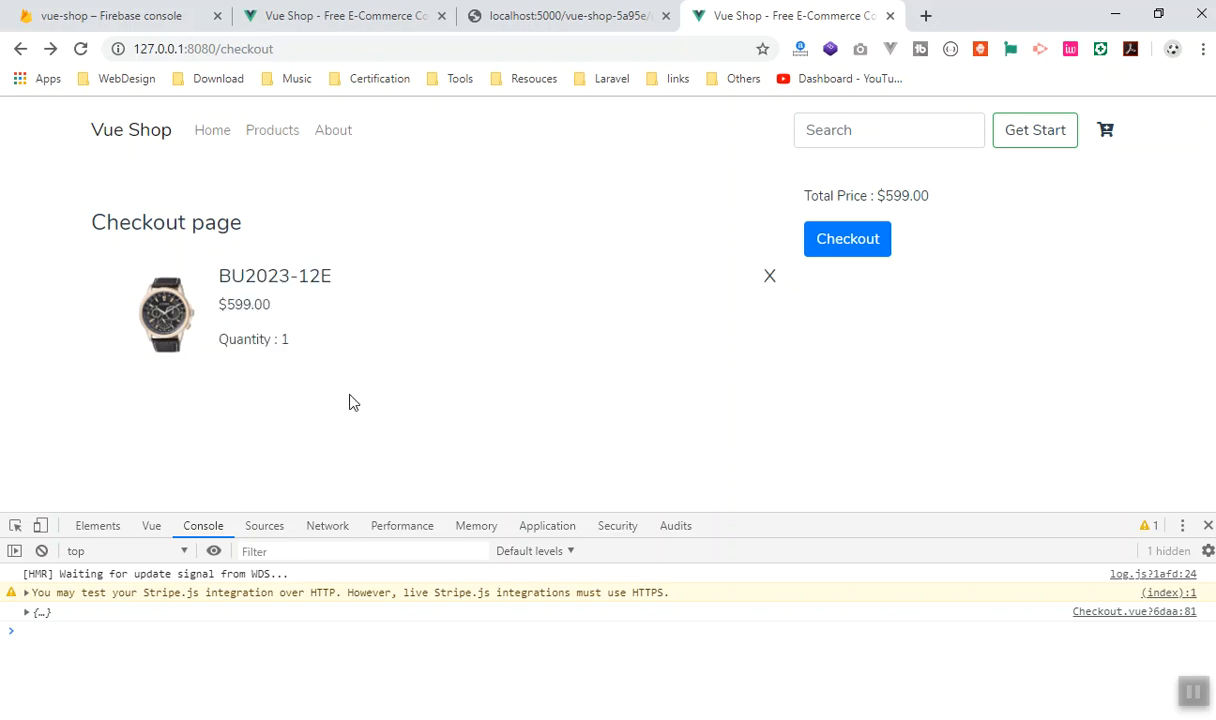
mouse_move(258, 404)
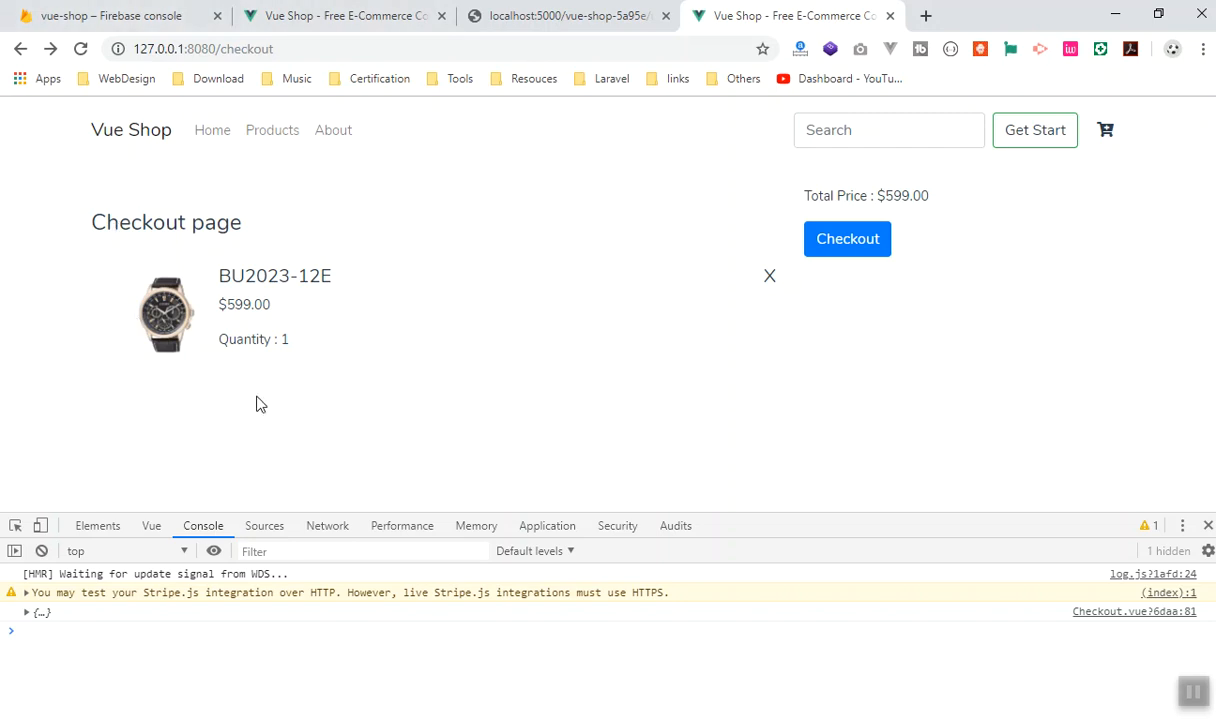
mouse_move(302, 454)
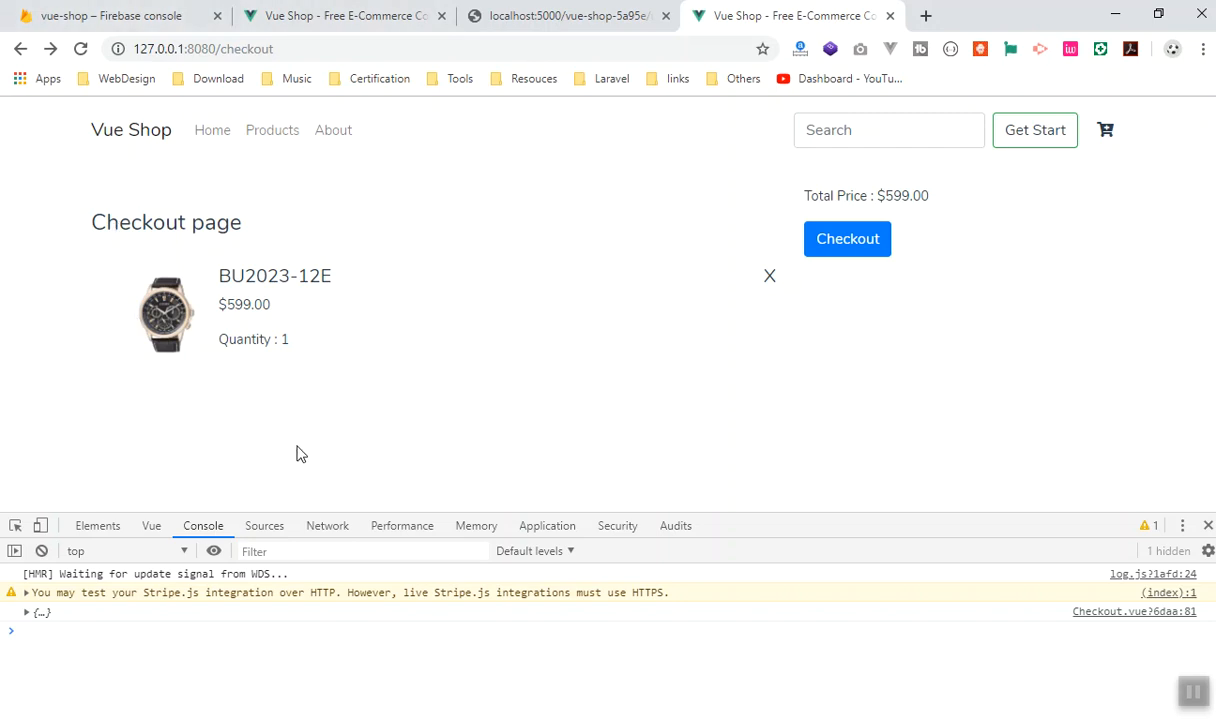